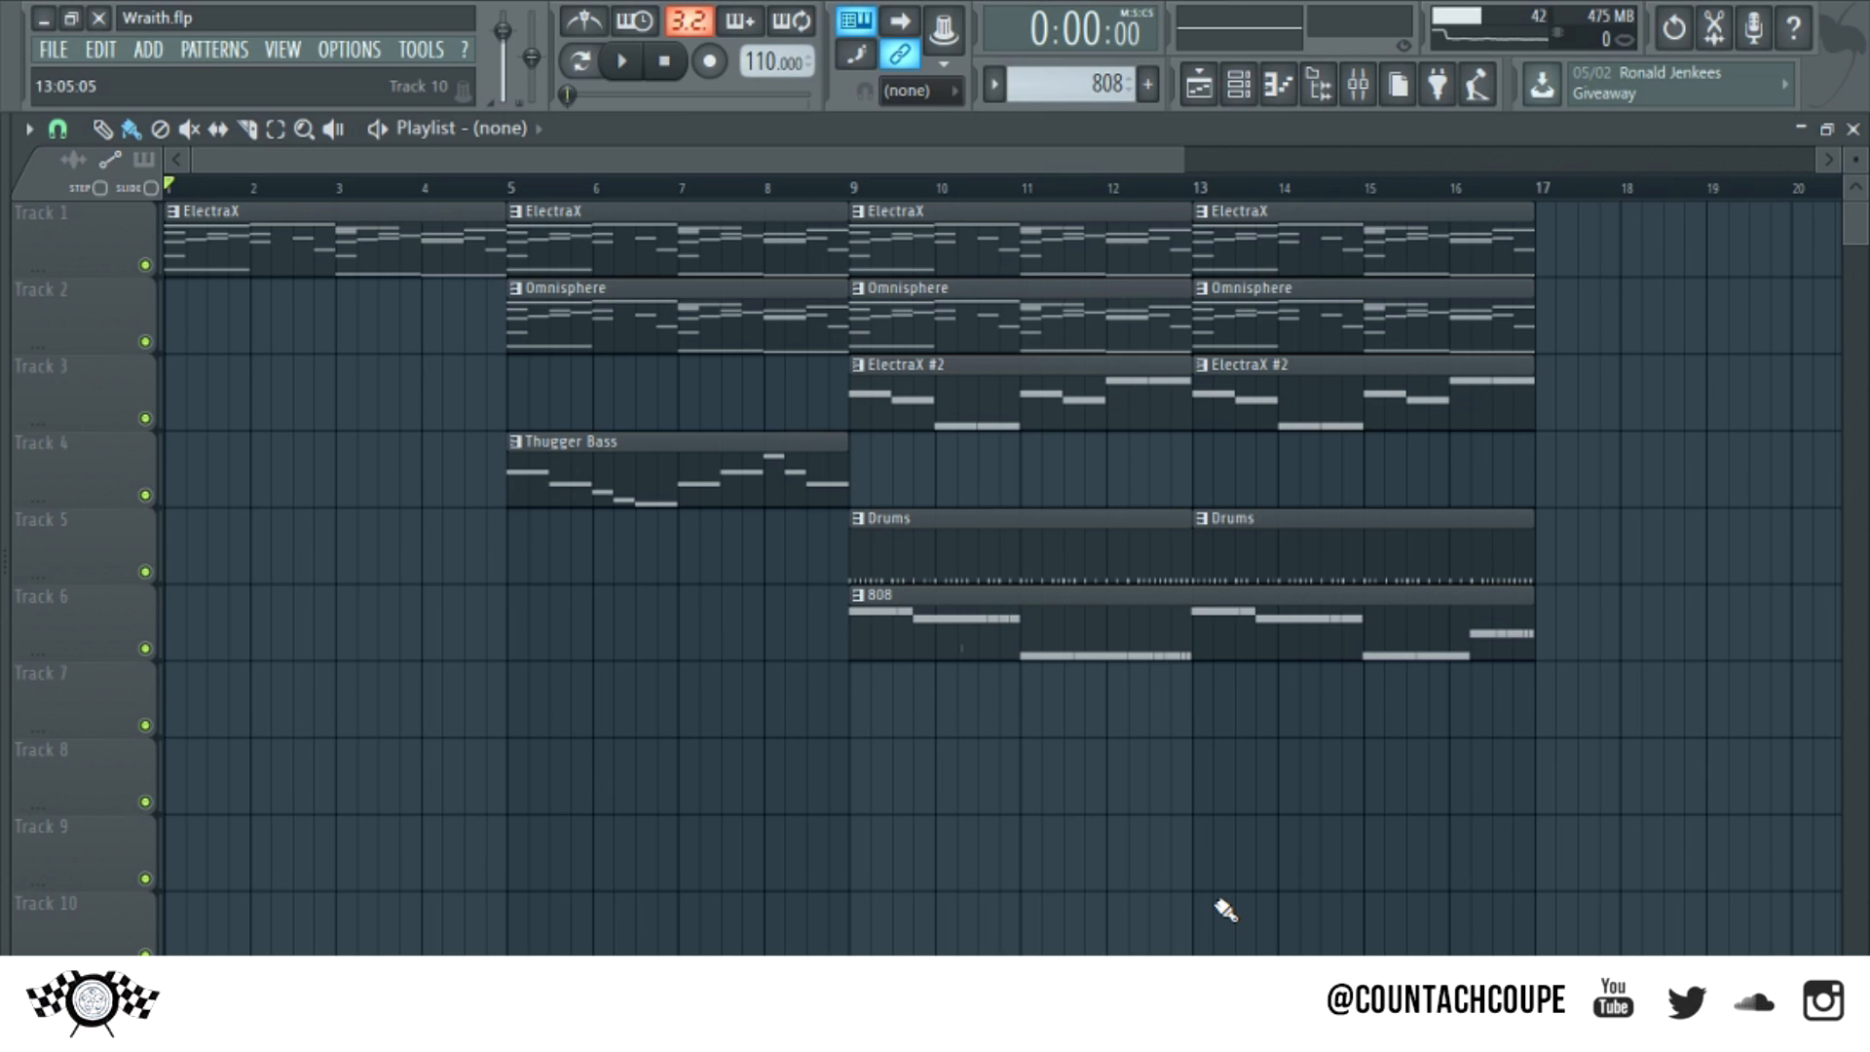
# Play back the Wraith beat arrangement from the playlist, then stop it
pyautogui.click(619, 61)
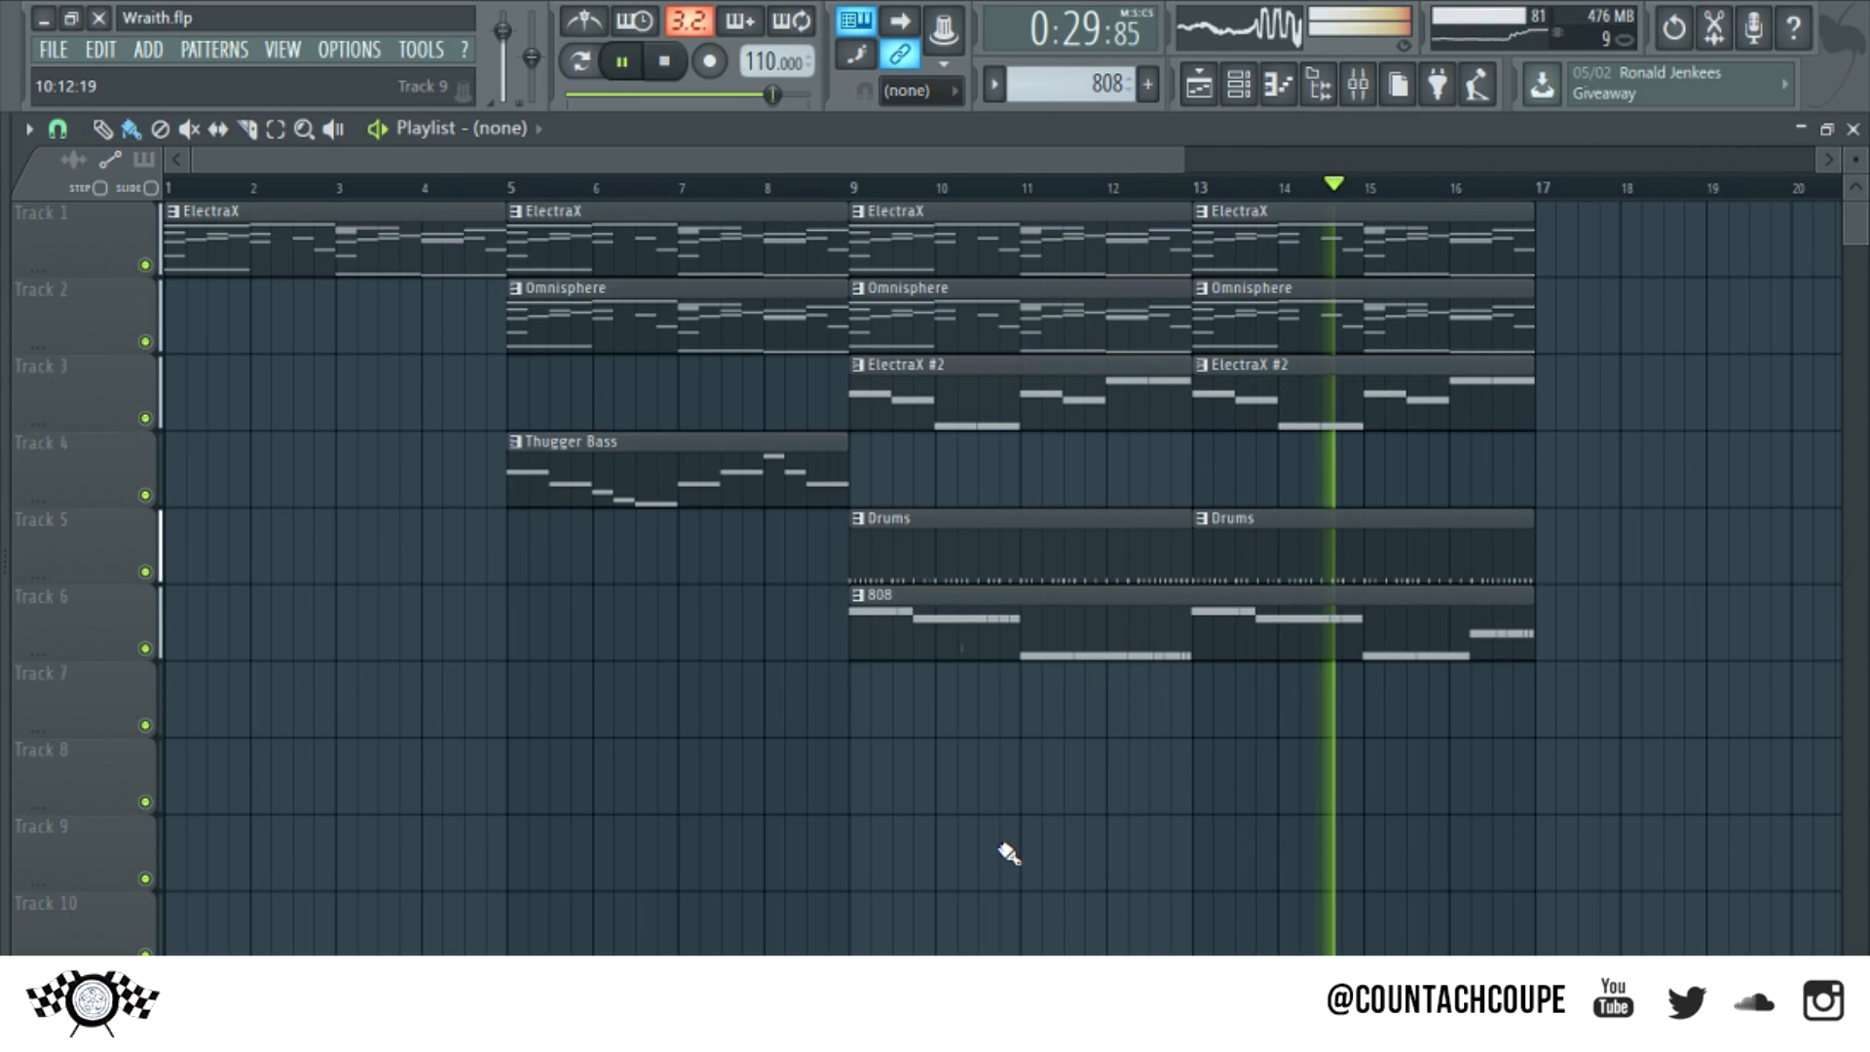
pyautogui.click(664, 61)
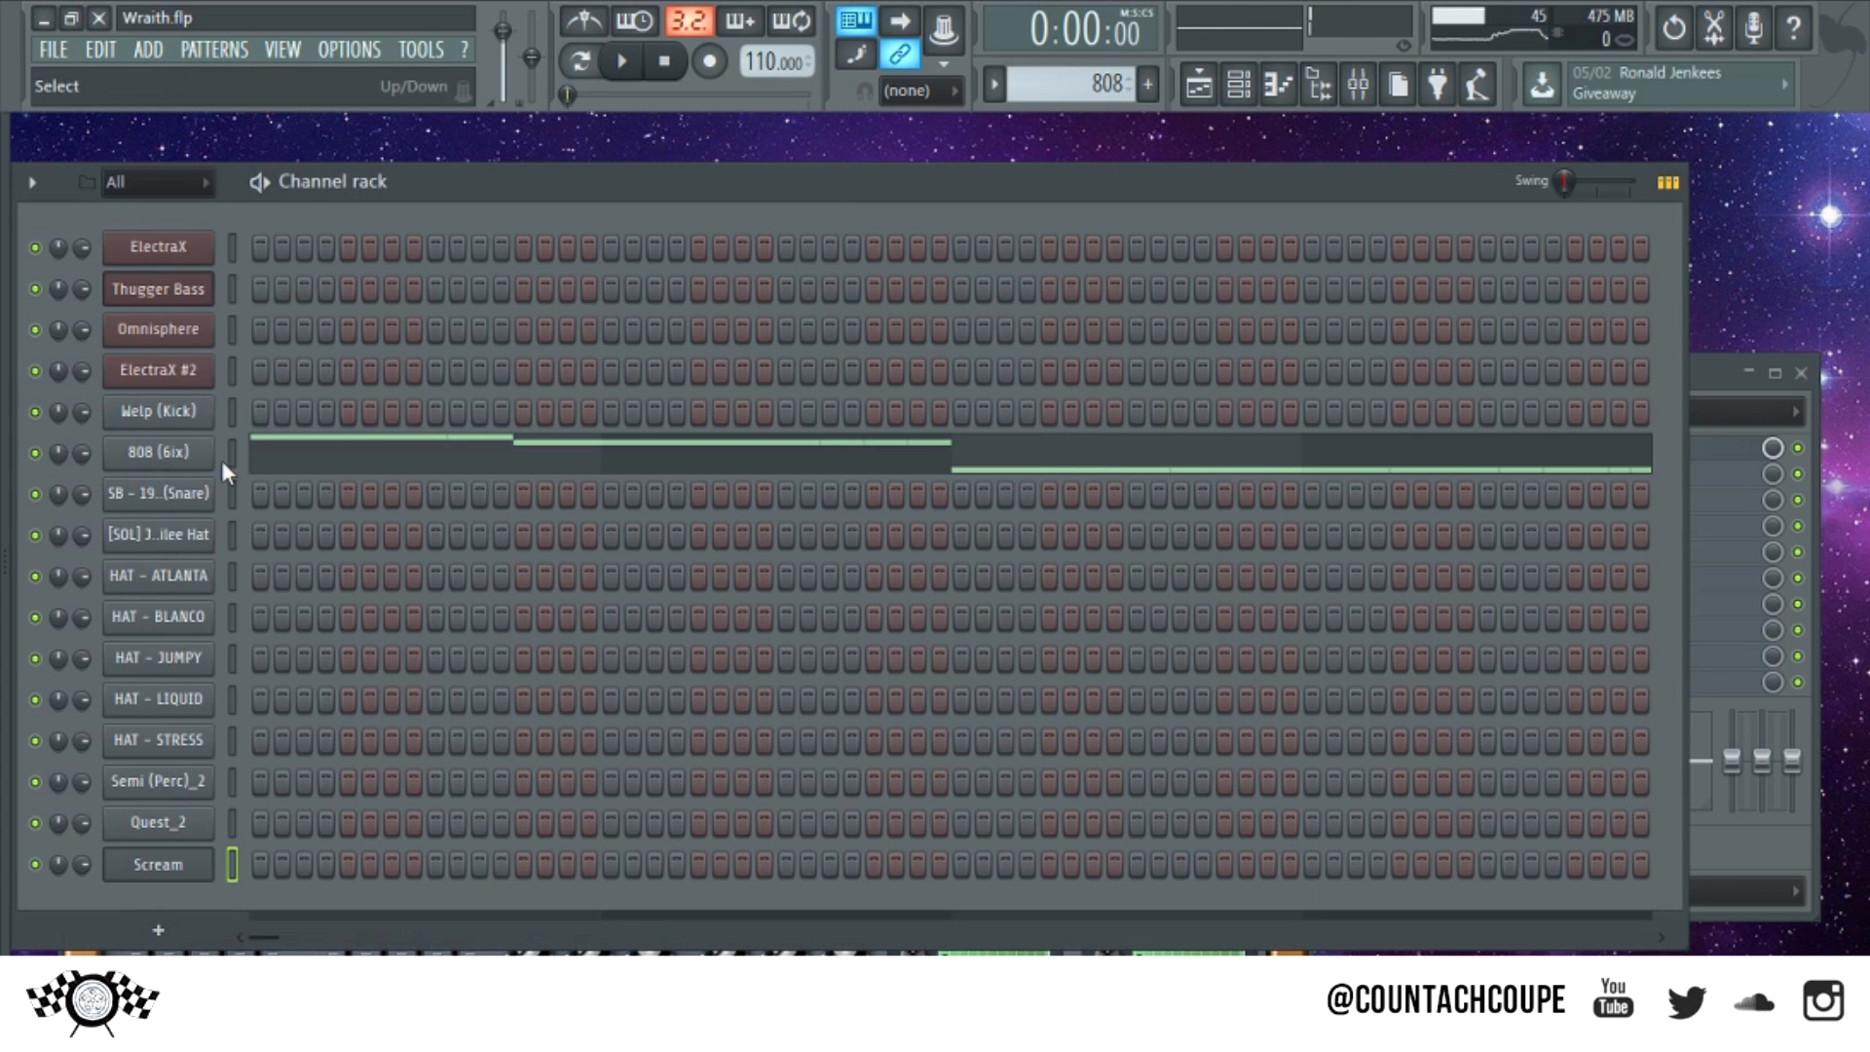
# Open the 808 (6ix) channel's piano roll showing its F5, E5 and B4 notes
pyautogui.doubleClick(158, 451)
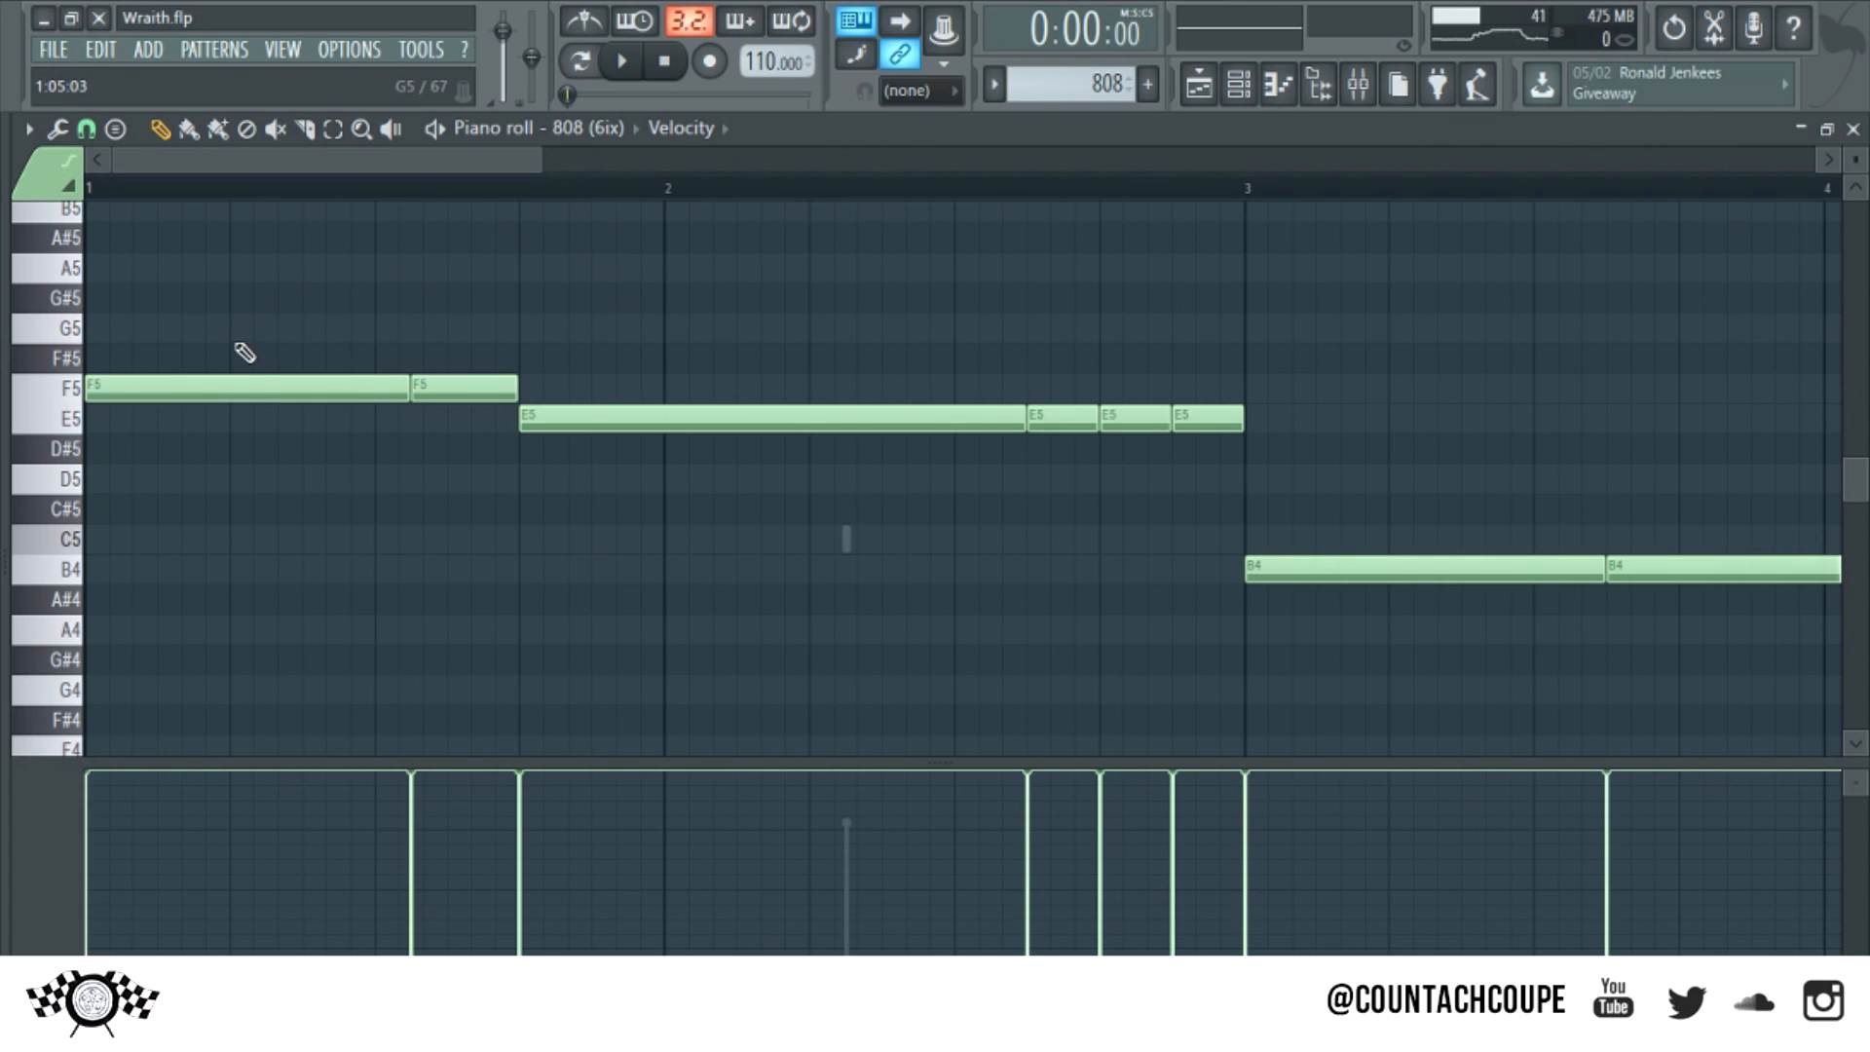
pyautogui.moveTo(298, 320)
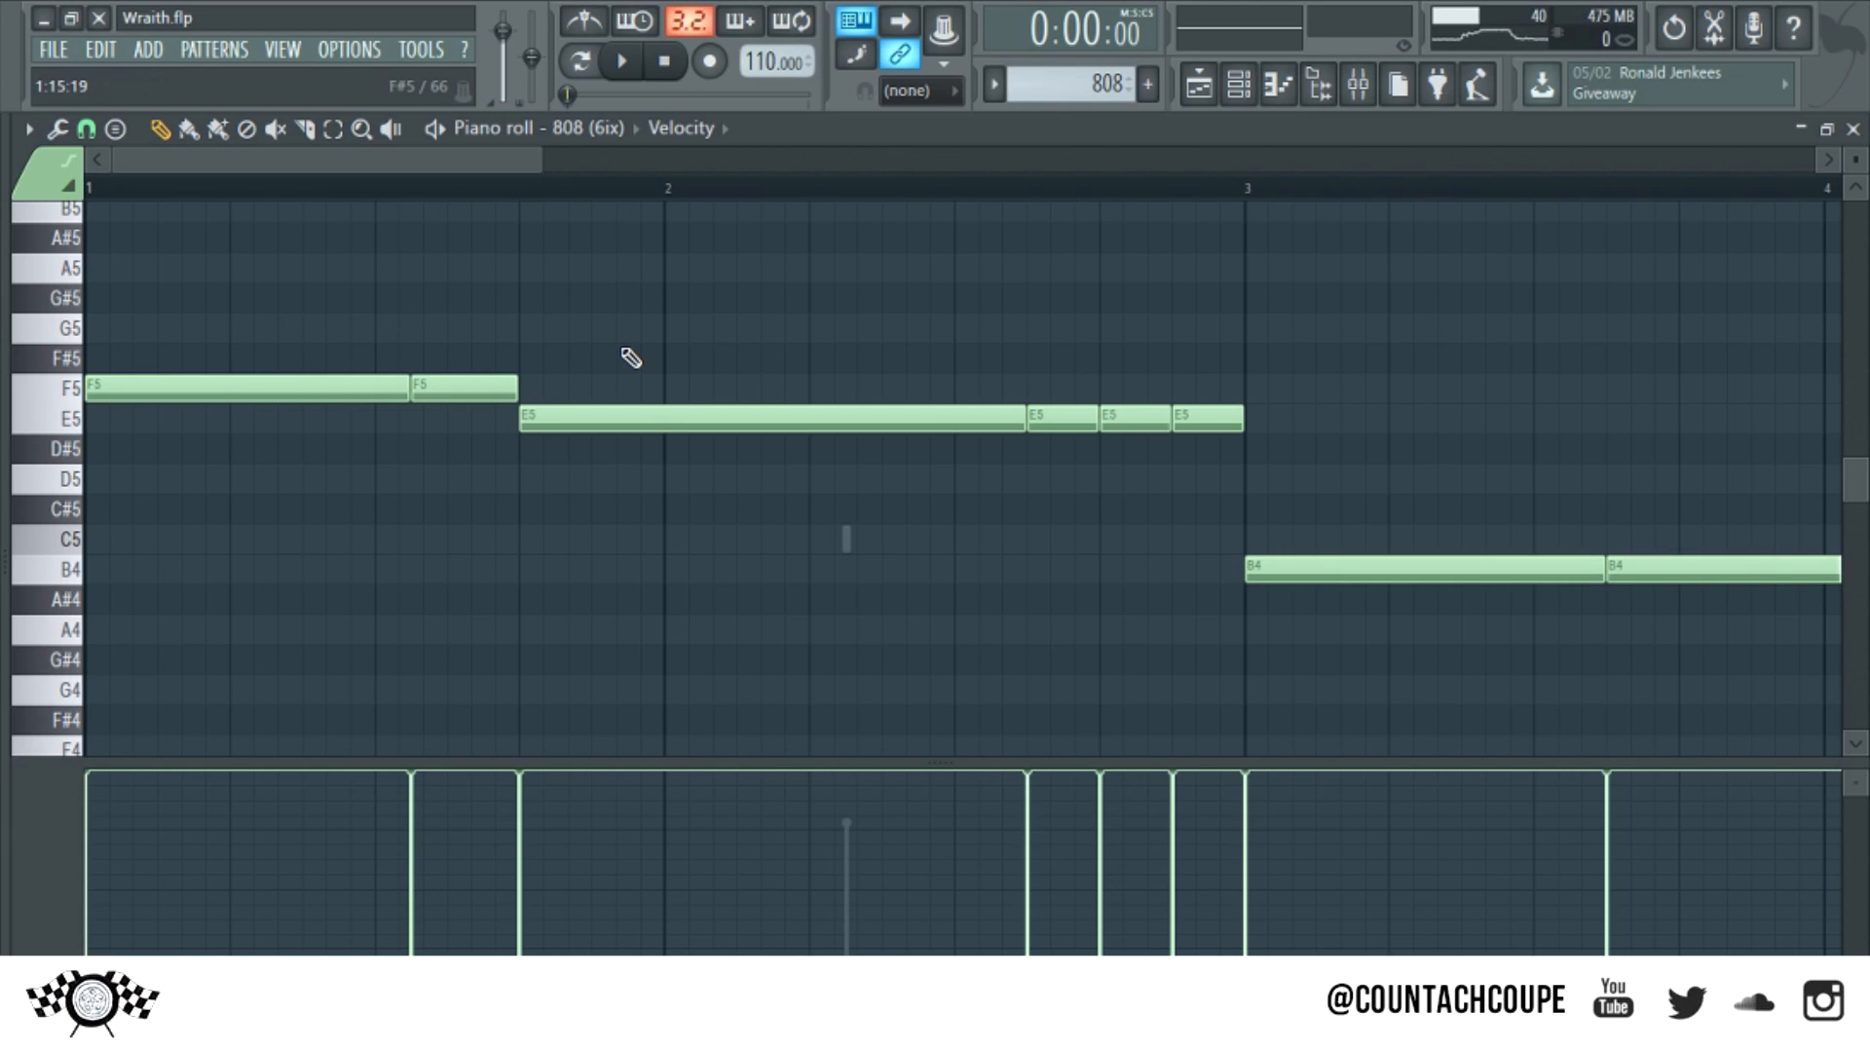
pyautogui.moveTo(530, 353)
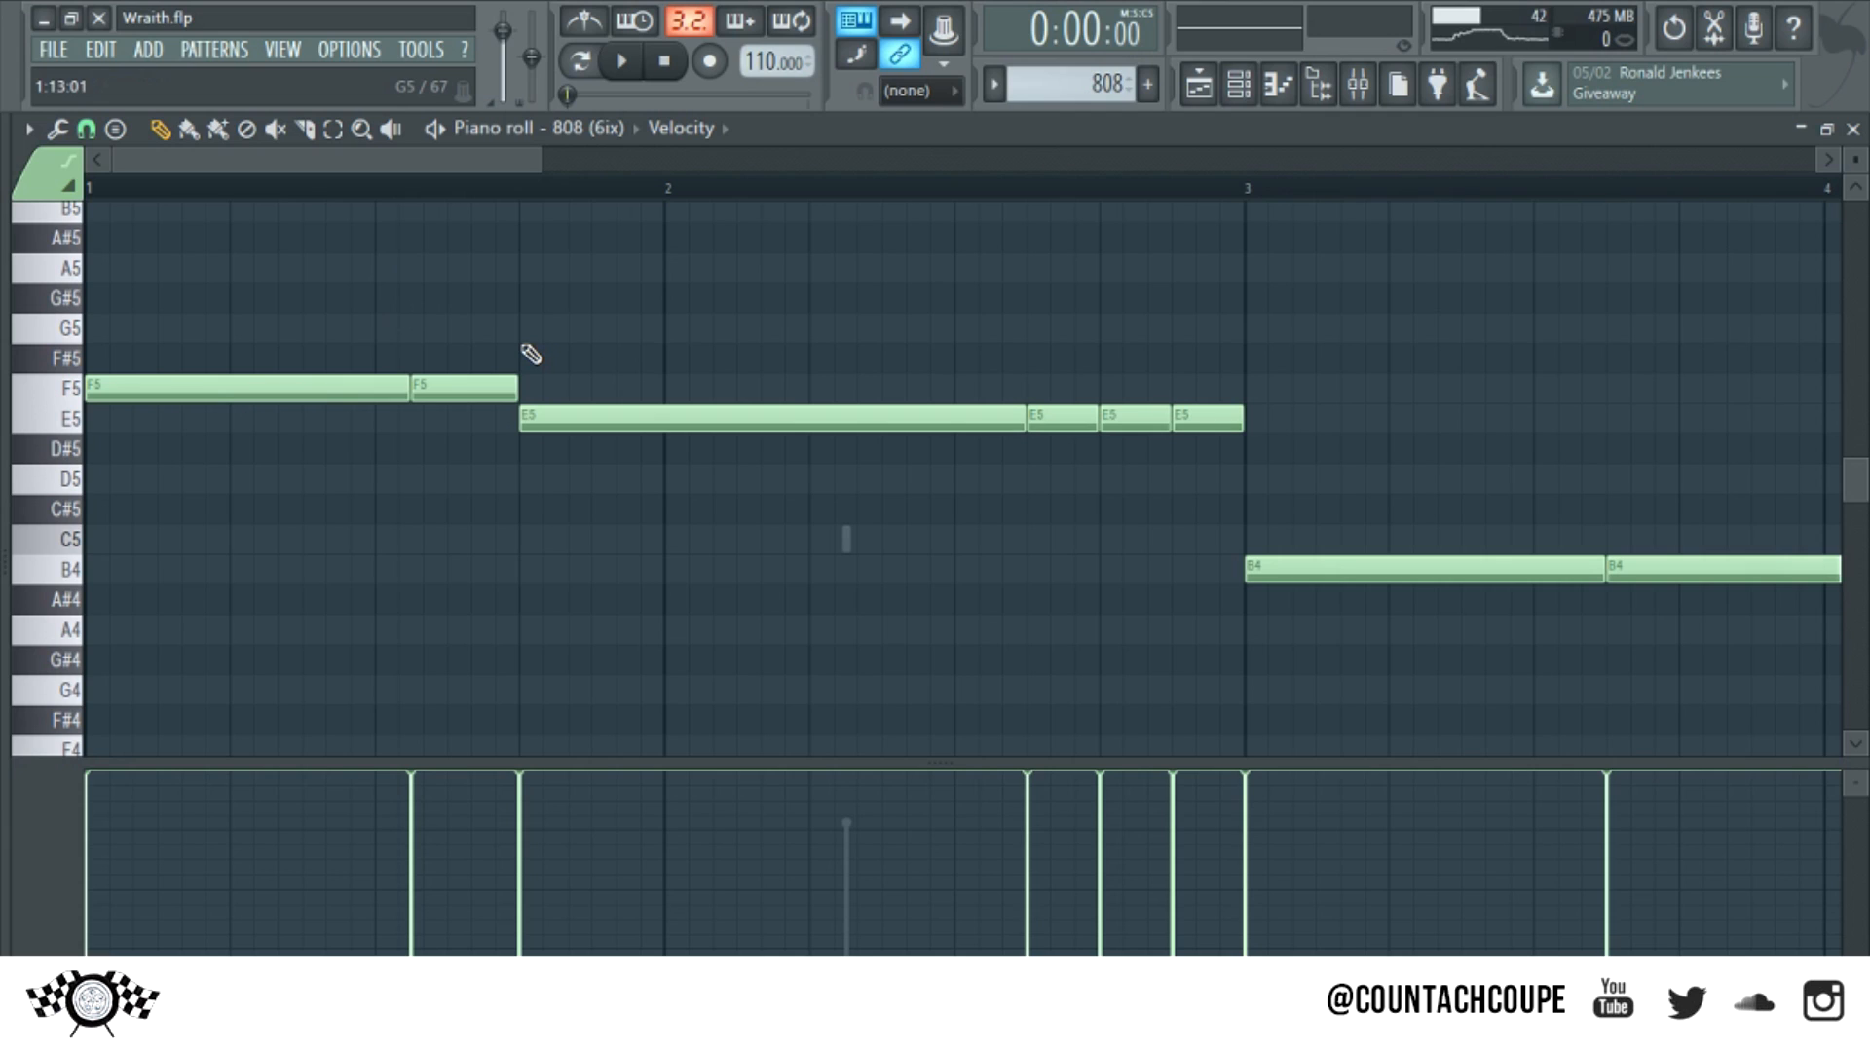
pyautogui.moveTo(314, 552)
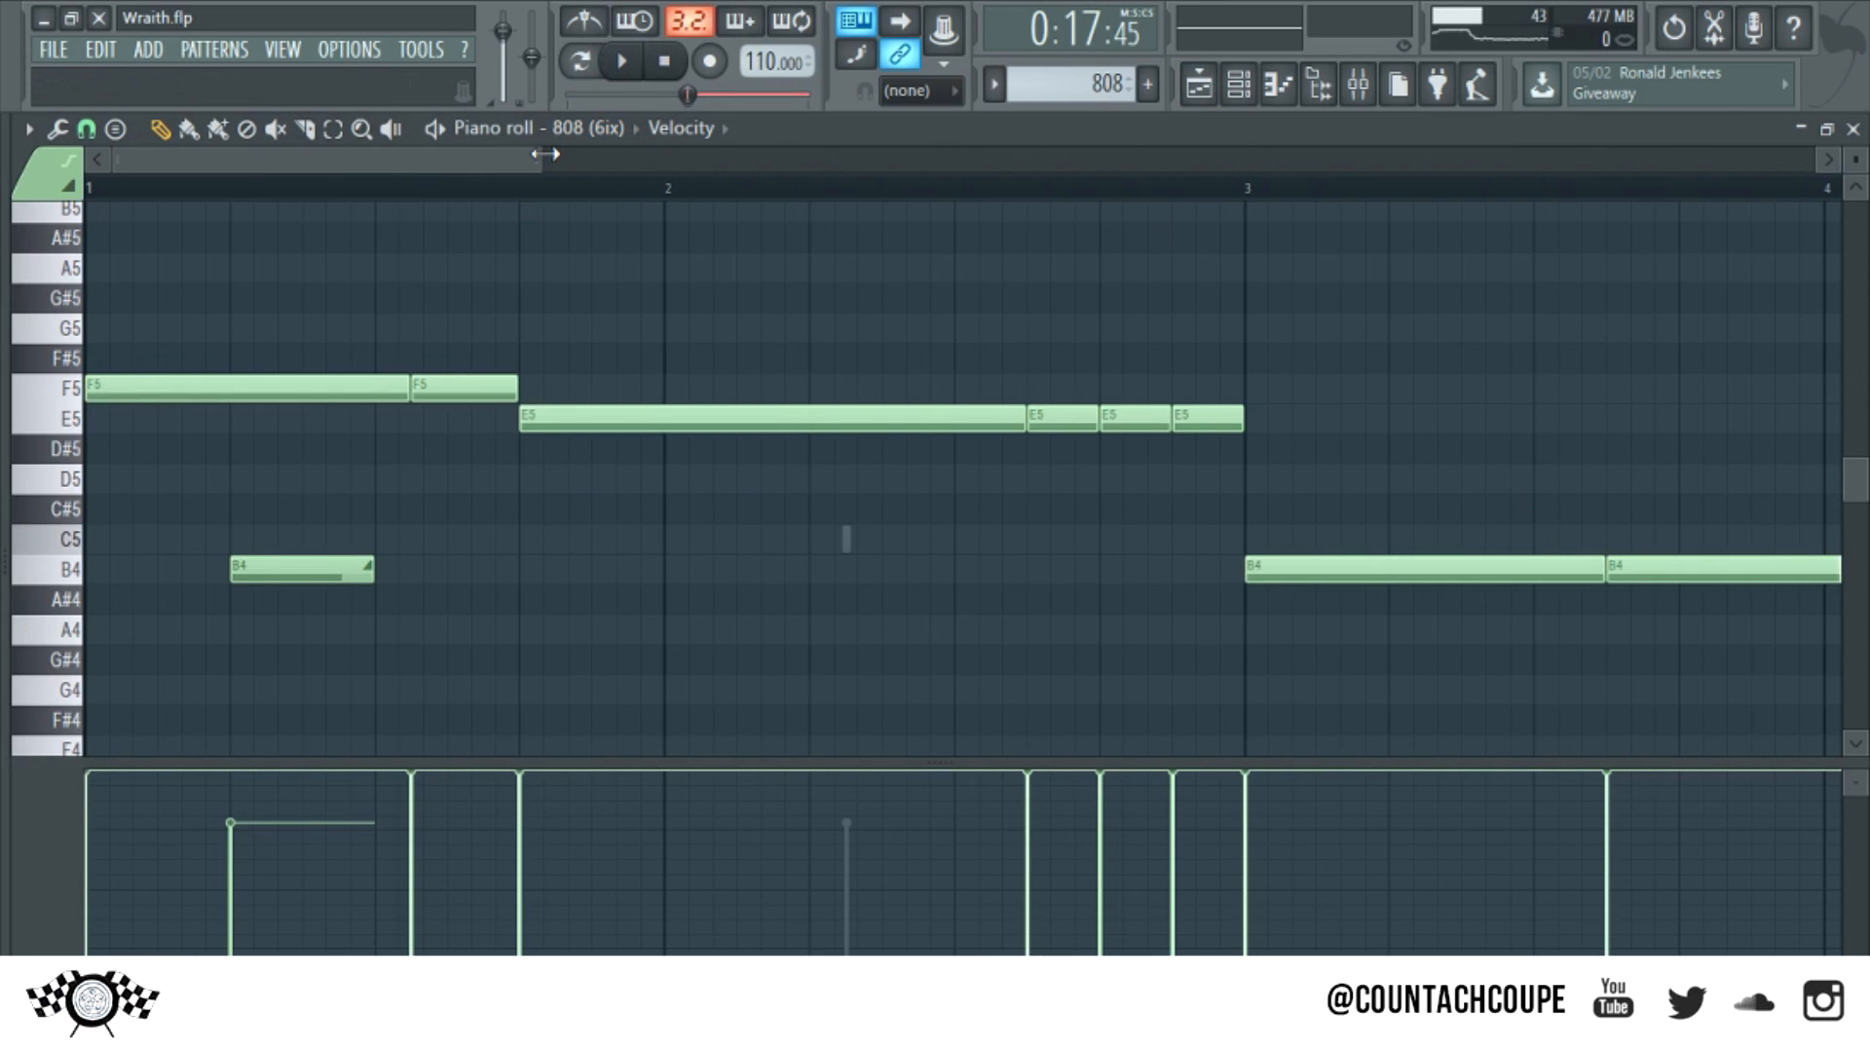
pyautogui.click(619, 61)
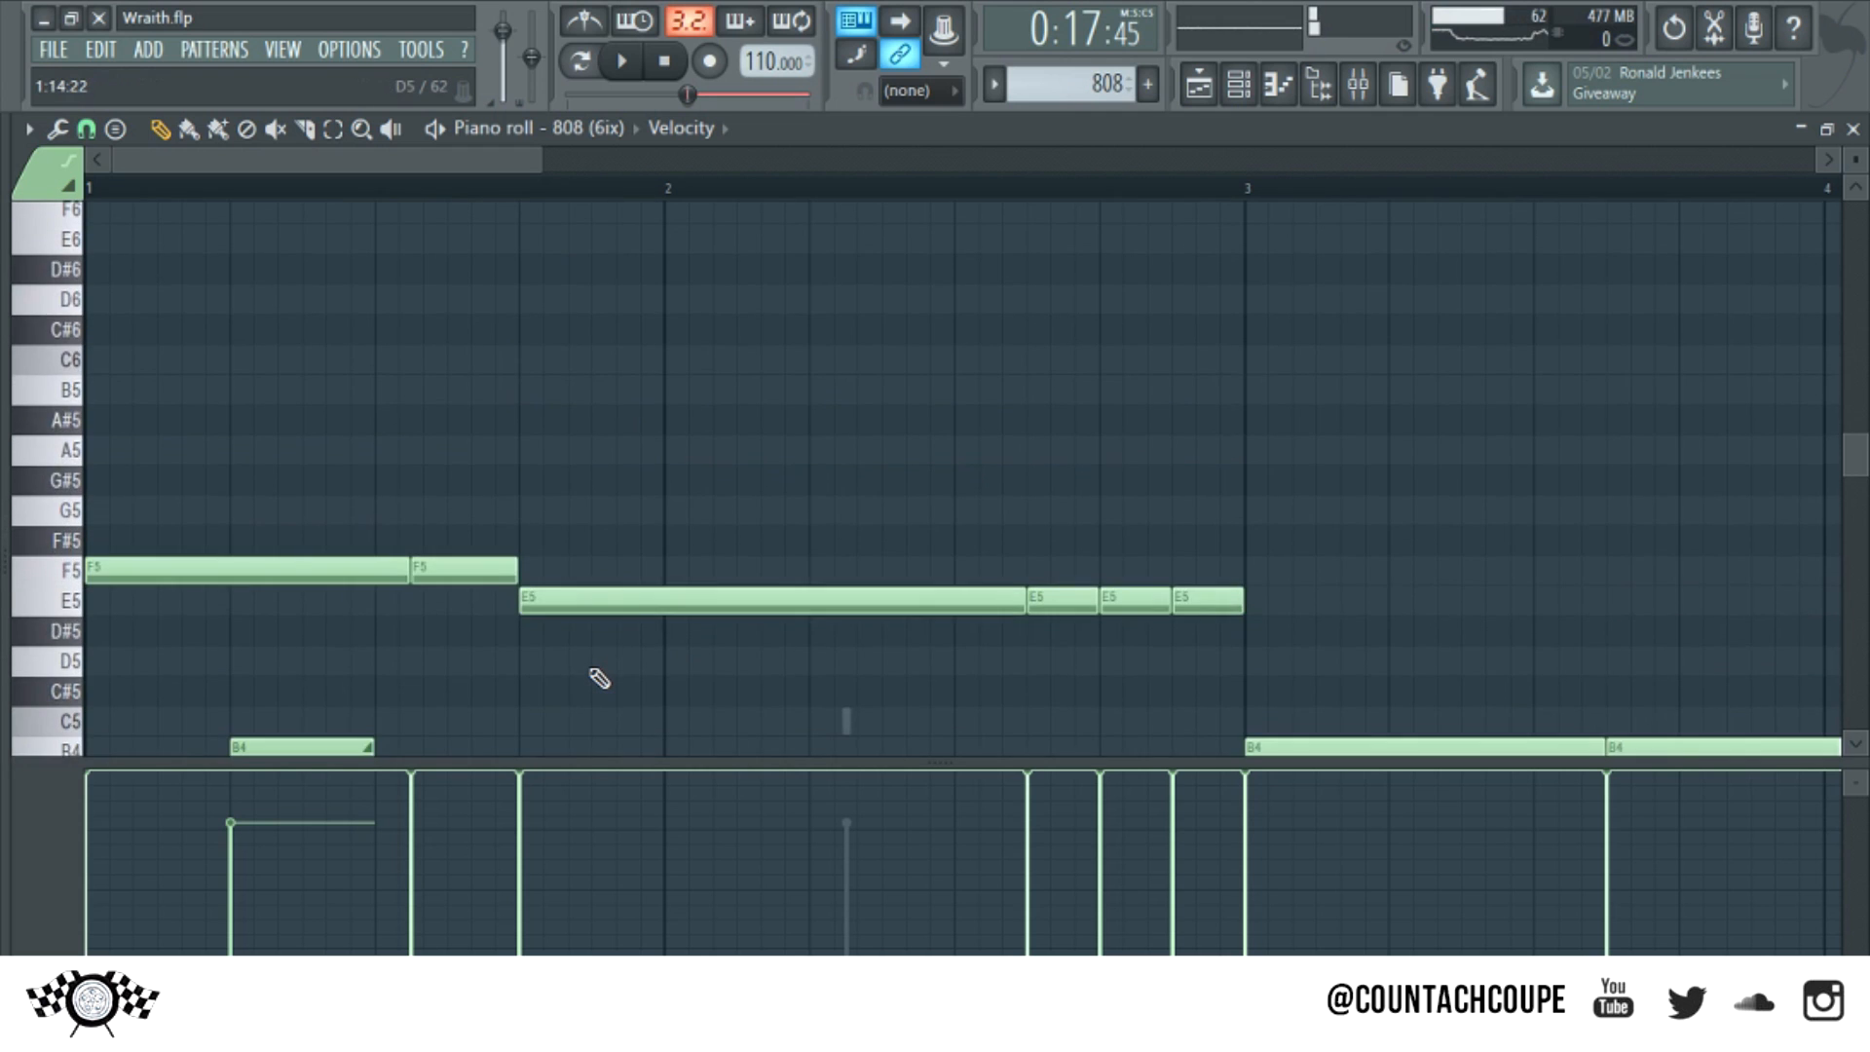
pyautogui.scroll(-3)
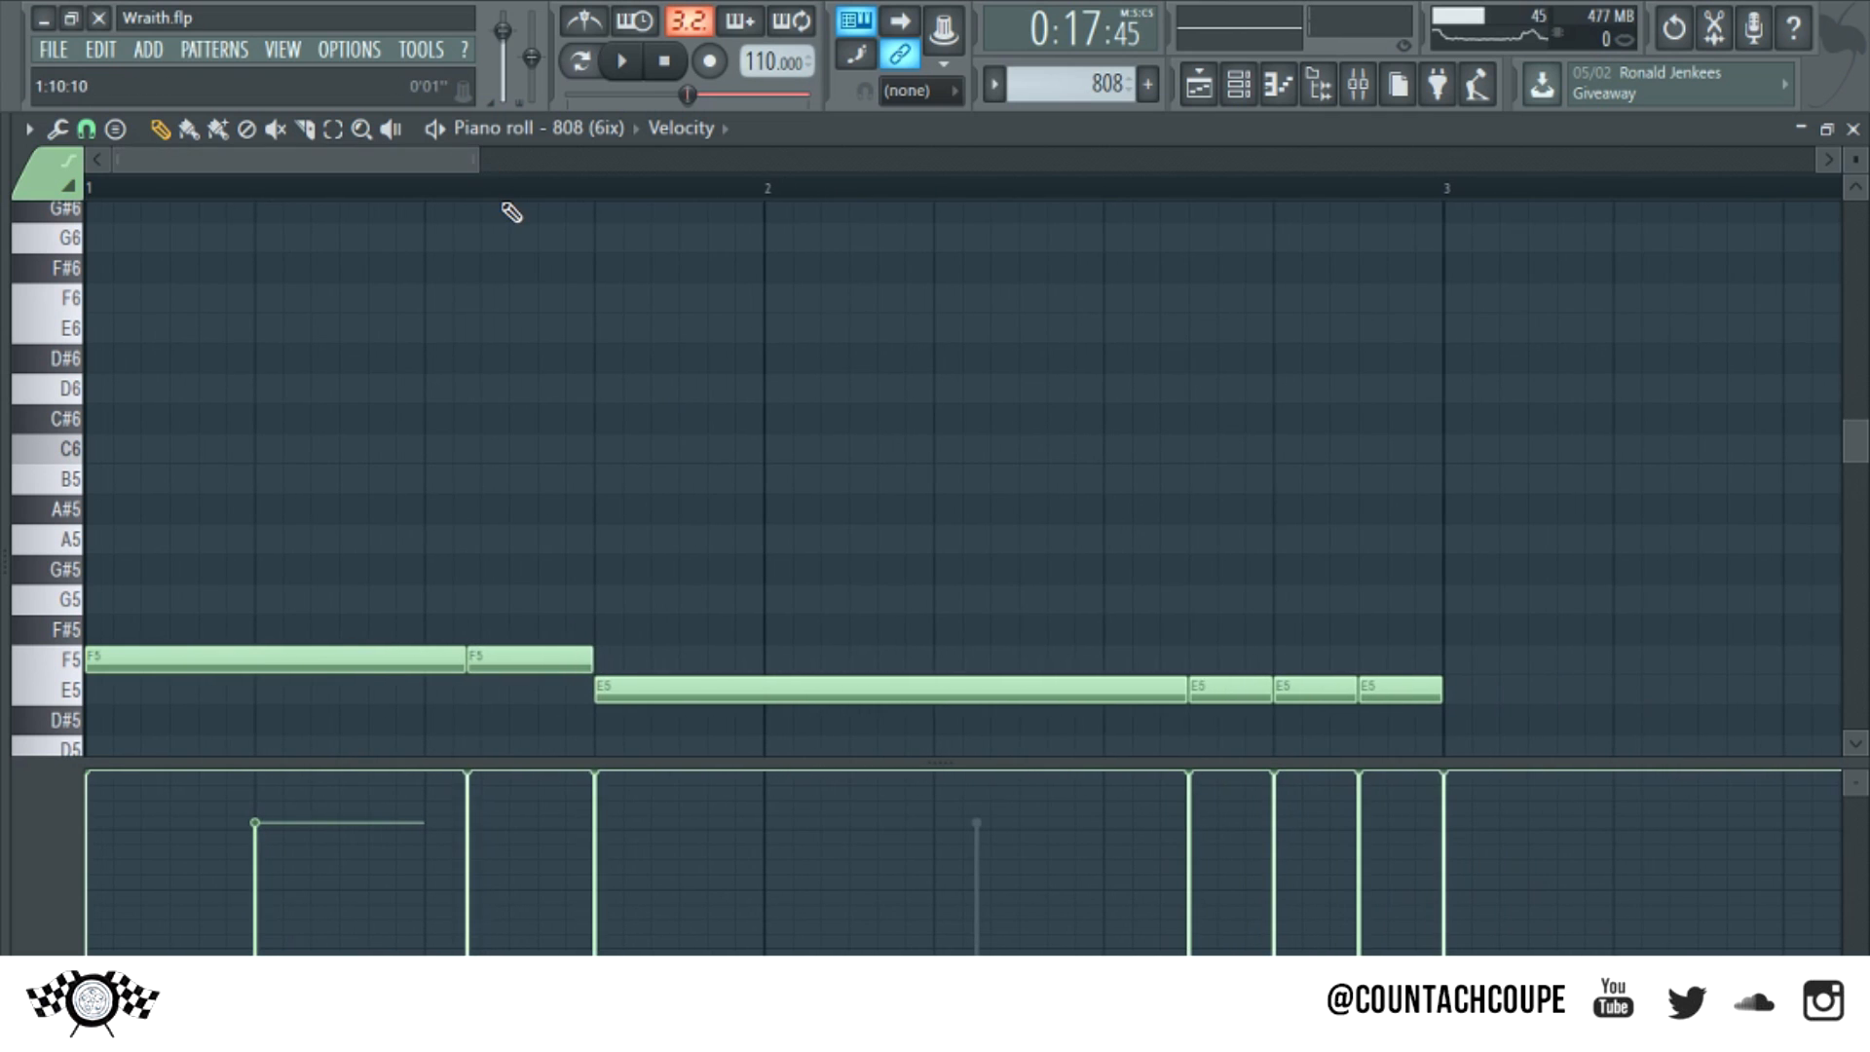
# Draw a short F6 slide note above the second F5 note and audition it
pyautogui.moveTo(510, 296); pyautogui.dragTo(678, 296)
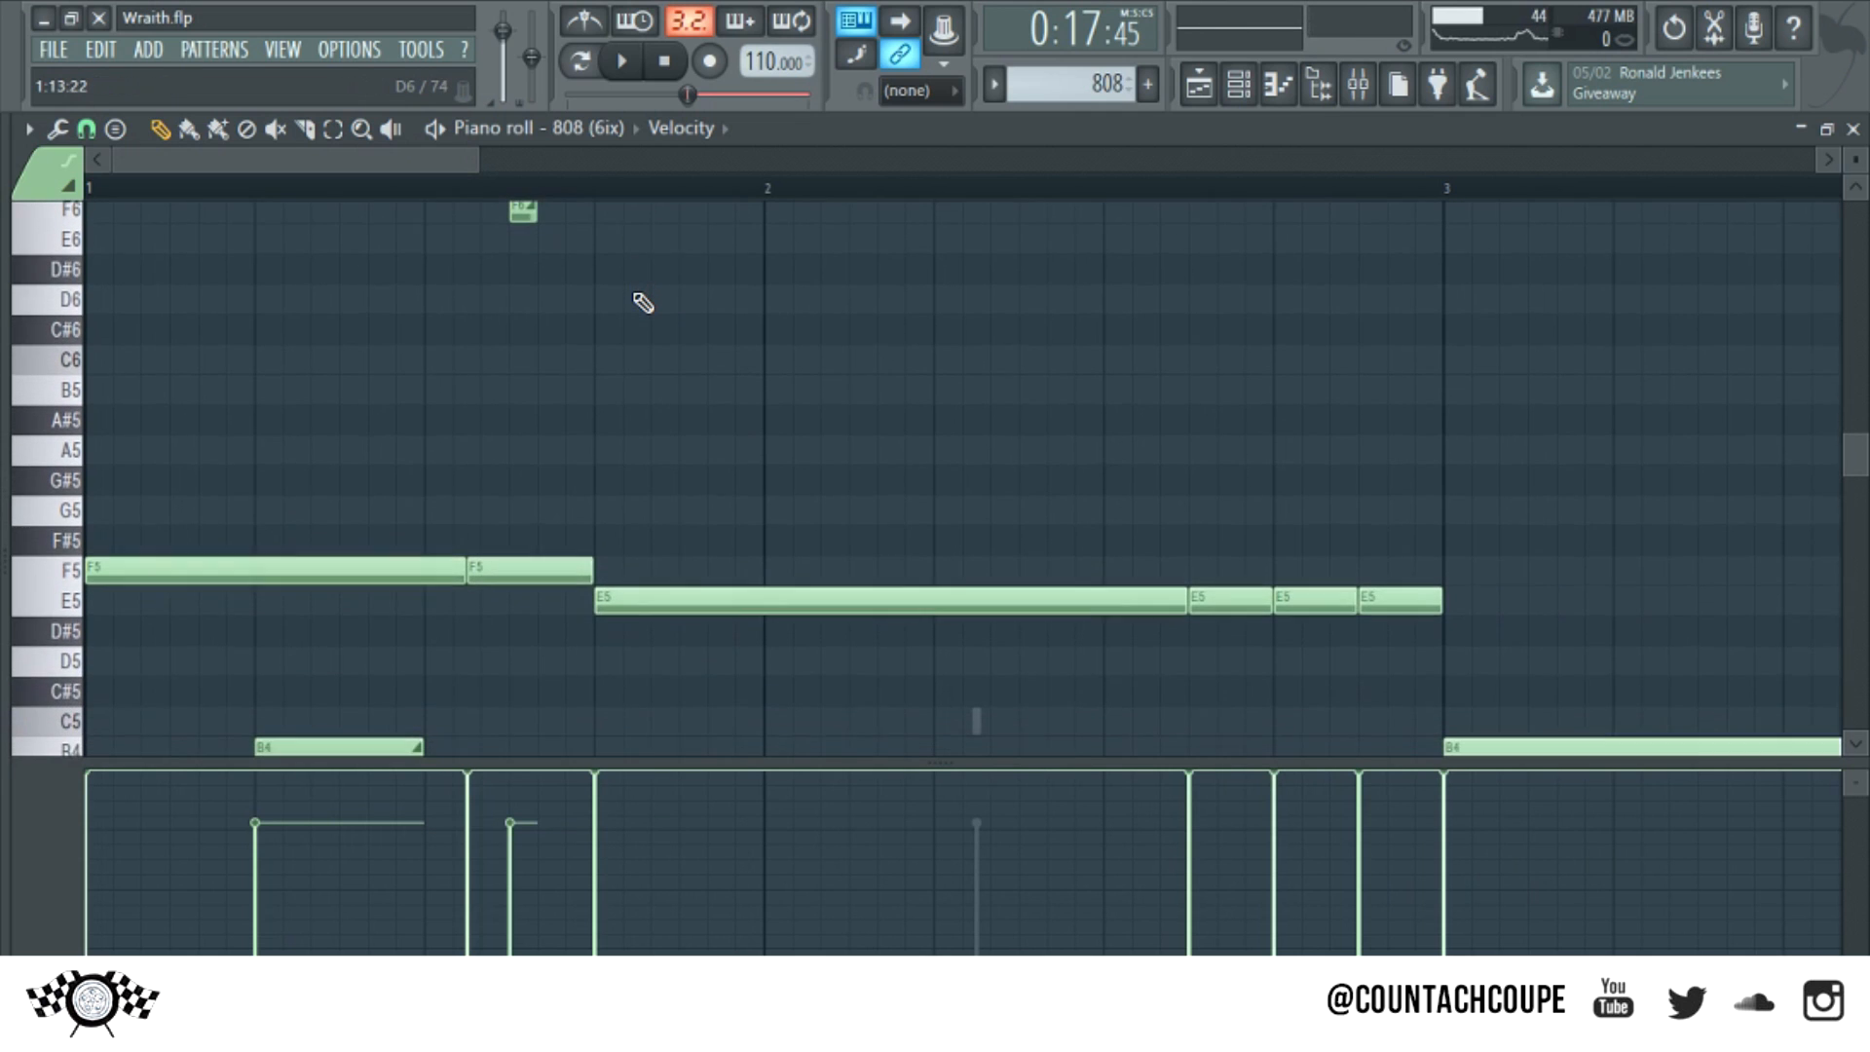
pyautogui.click(620, 60)
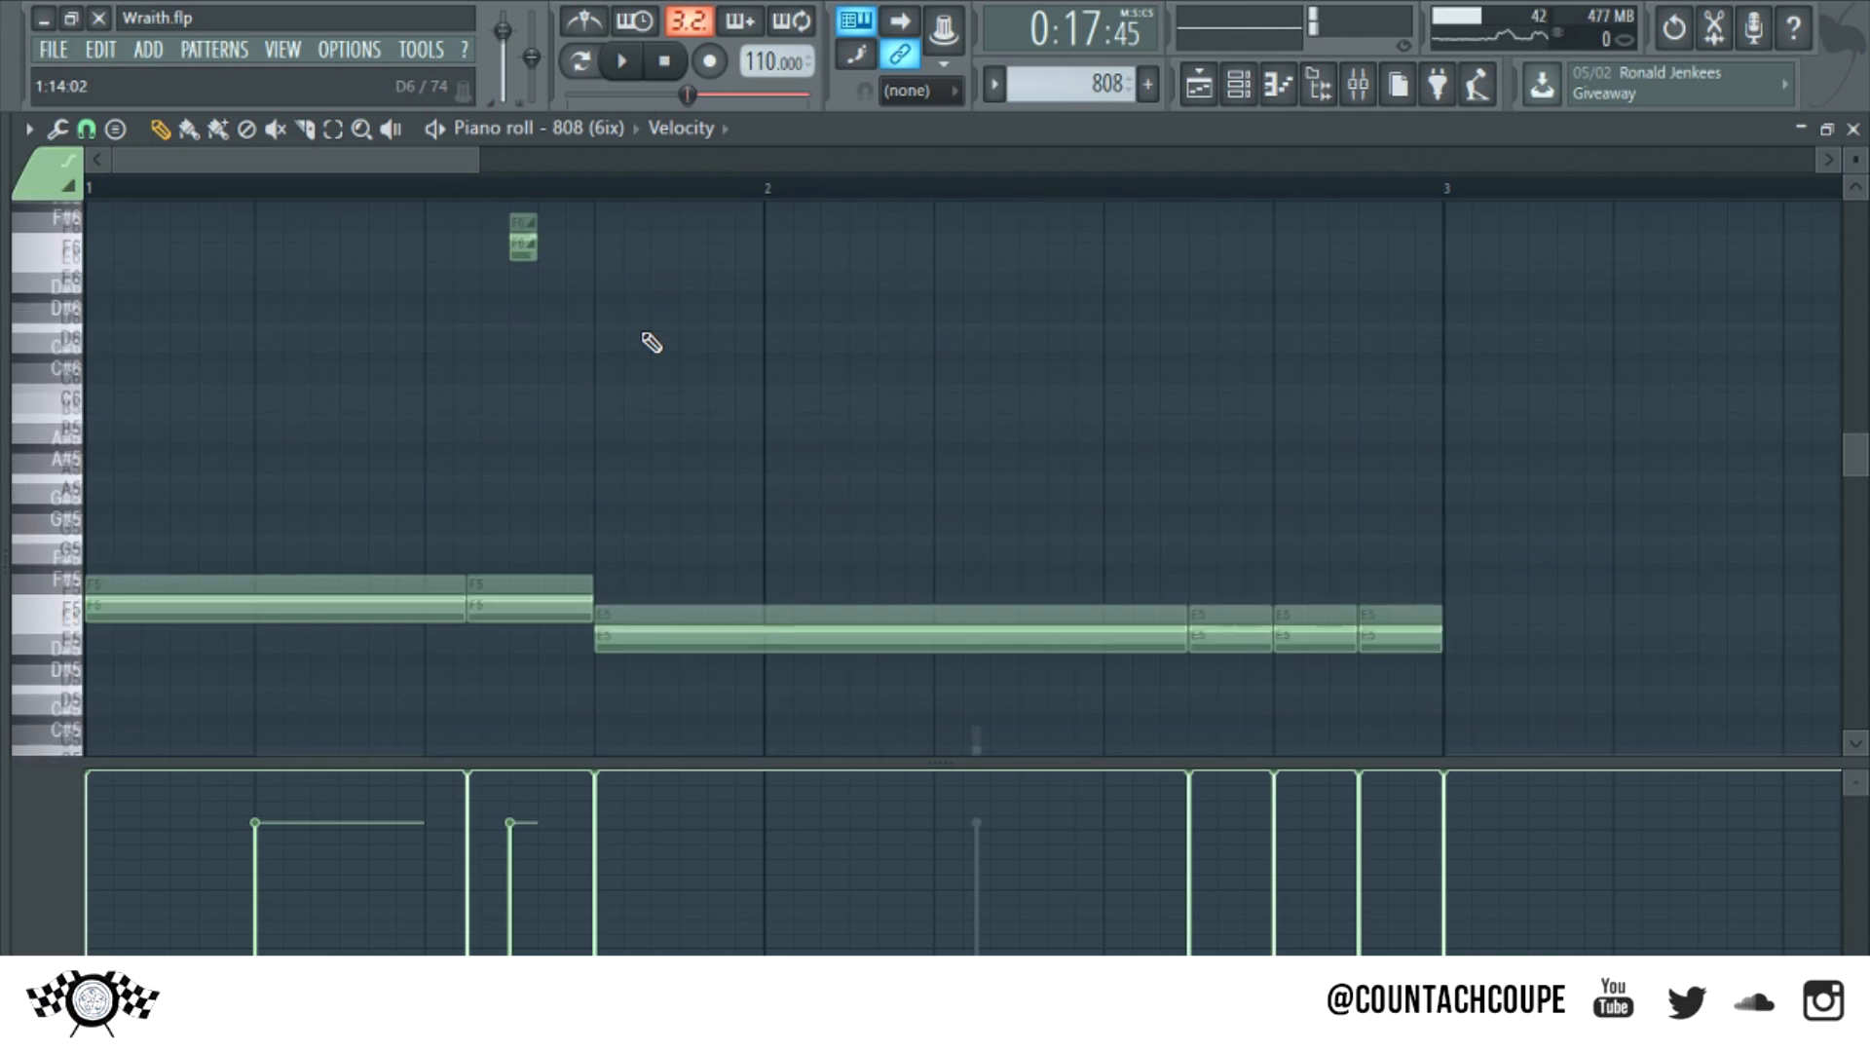
pyautogui.scroll(-3)
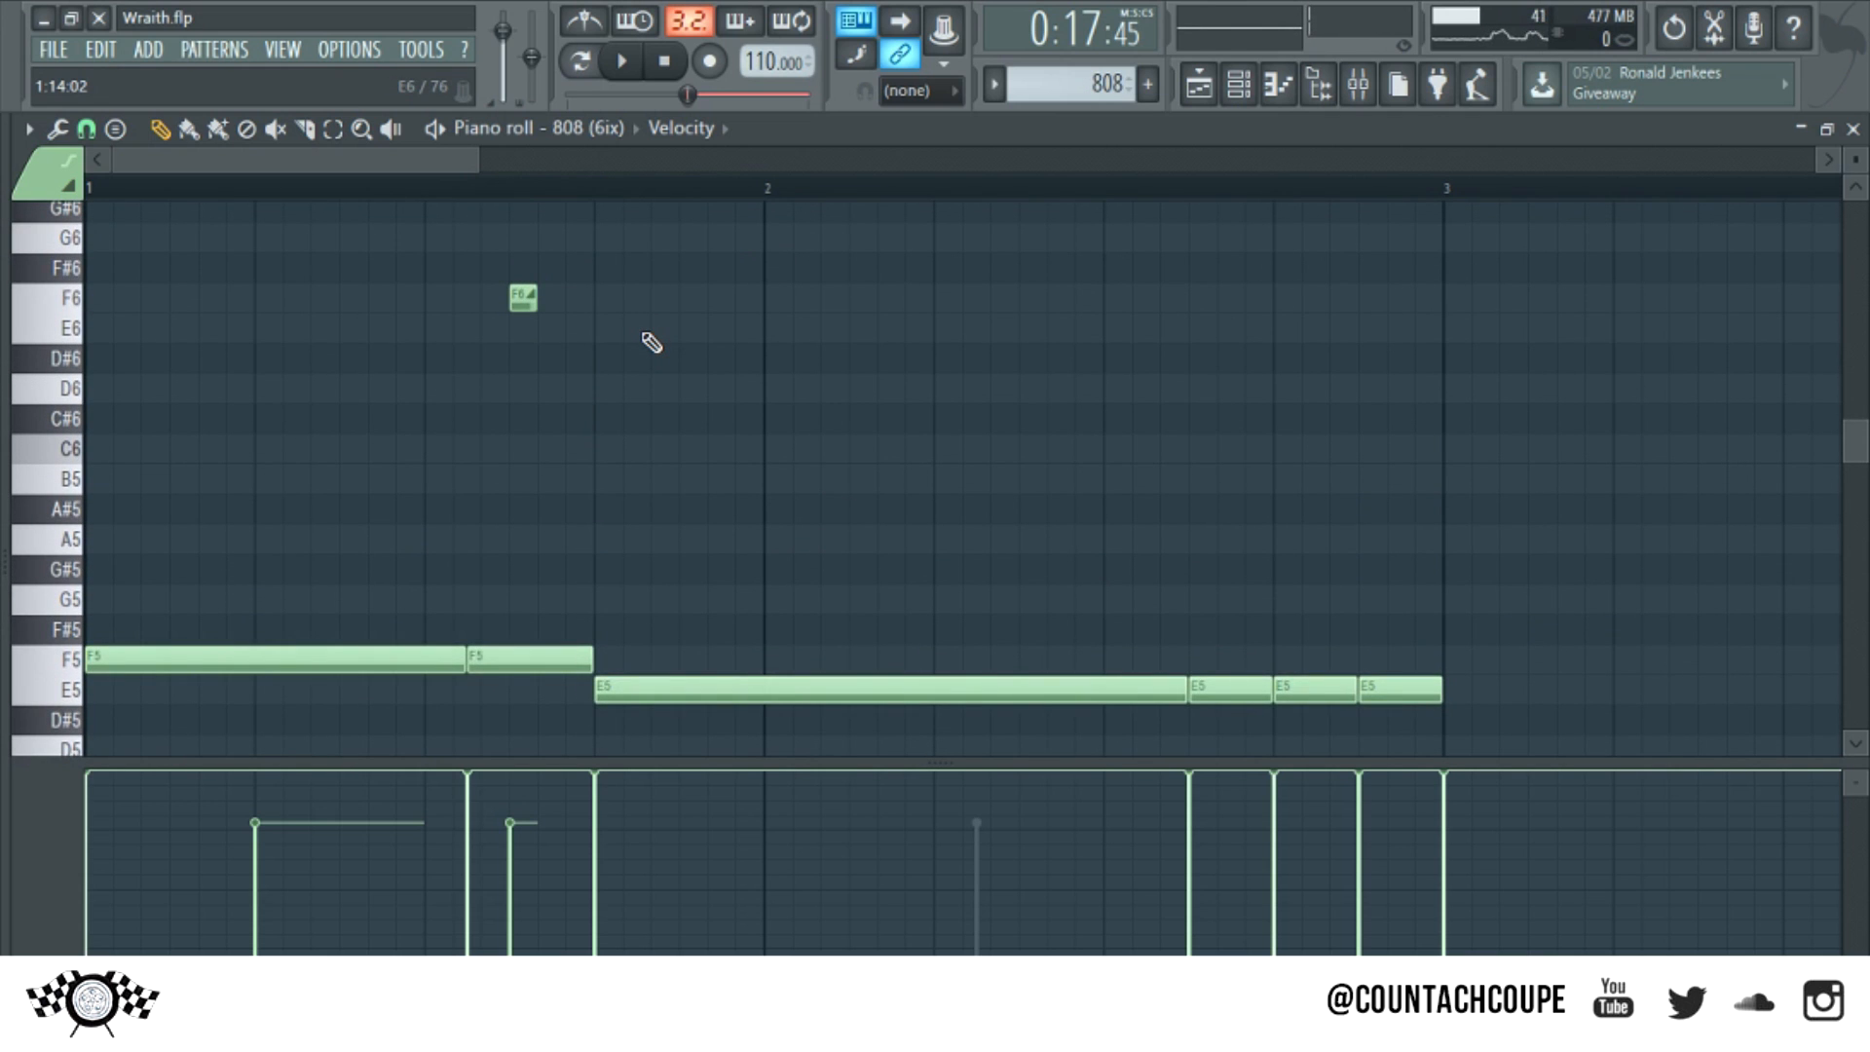
pyautogui.scroll(-3)
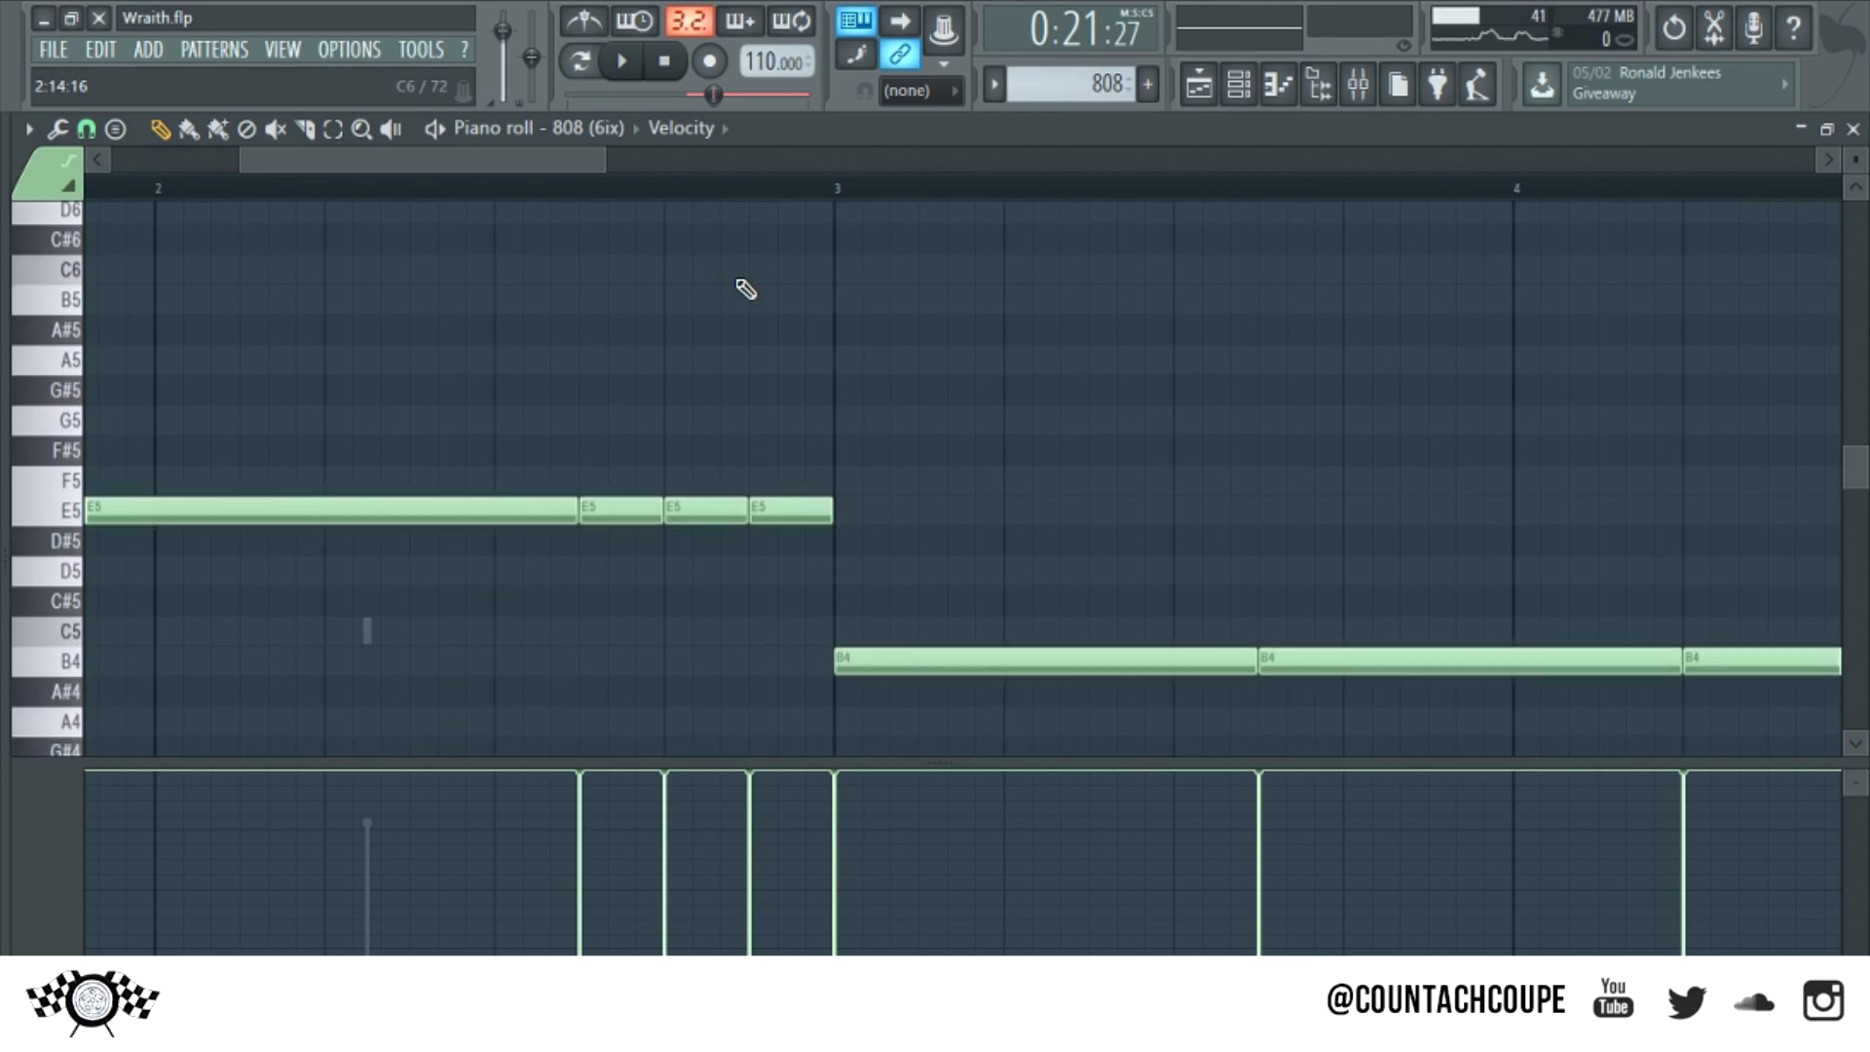
# Add two short E6 slide notes above the last two E5 notes before bar 3
pyautogui.scroll(-3)
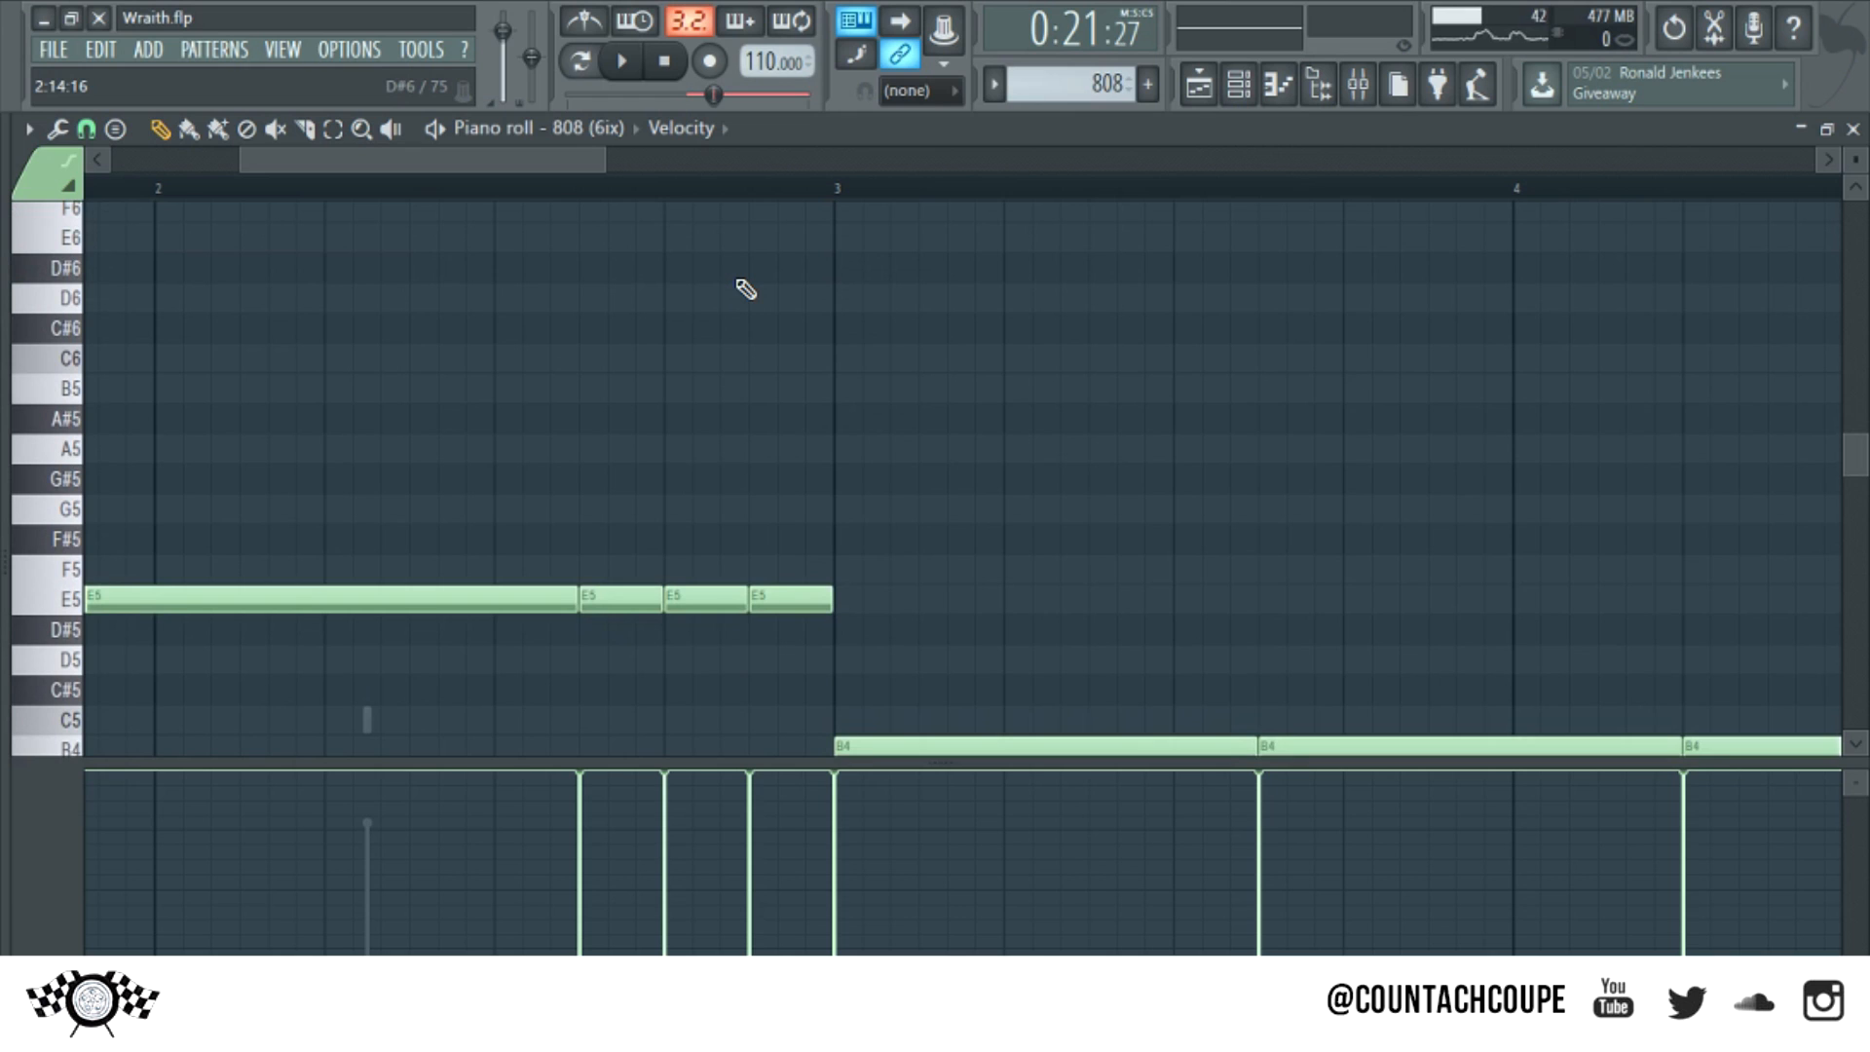
pyautogui.scroll(-3)
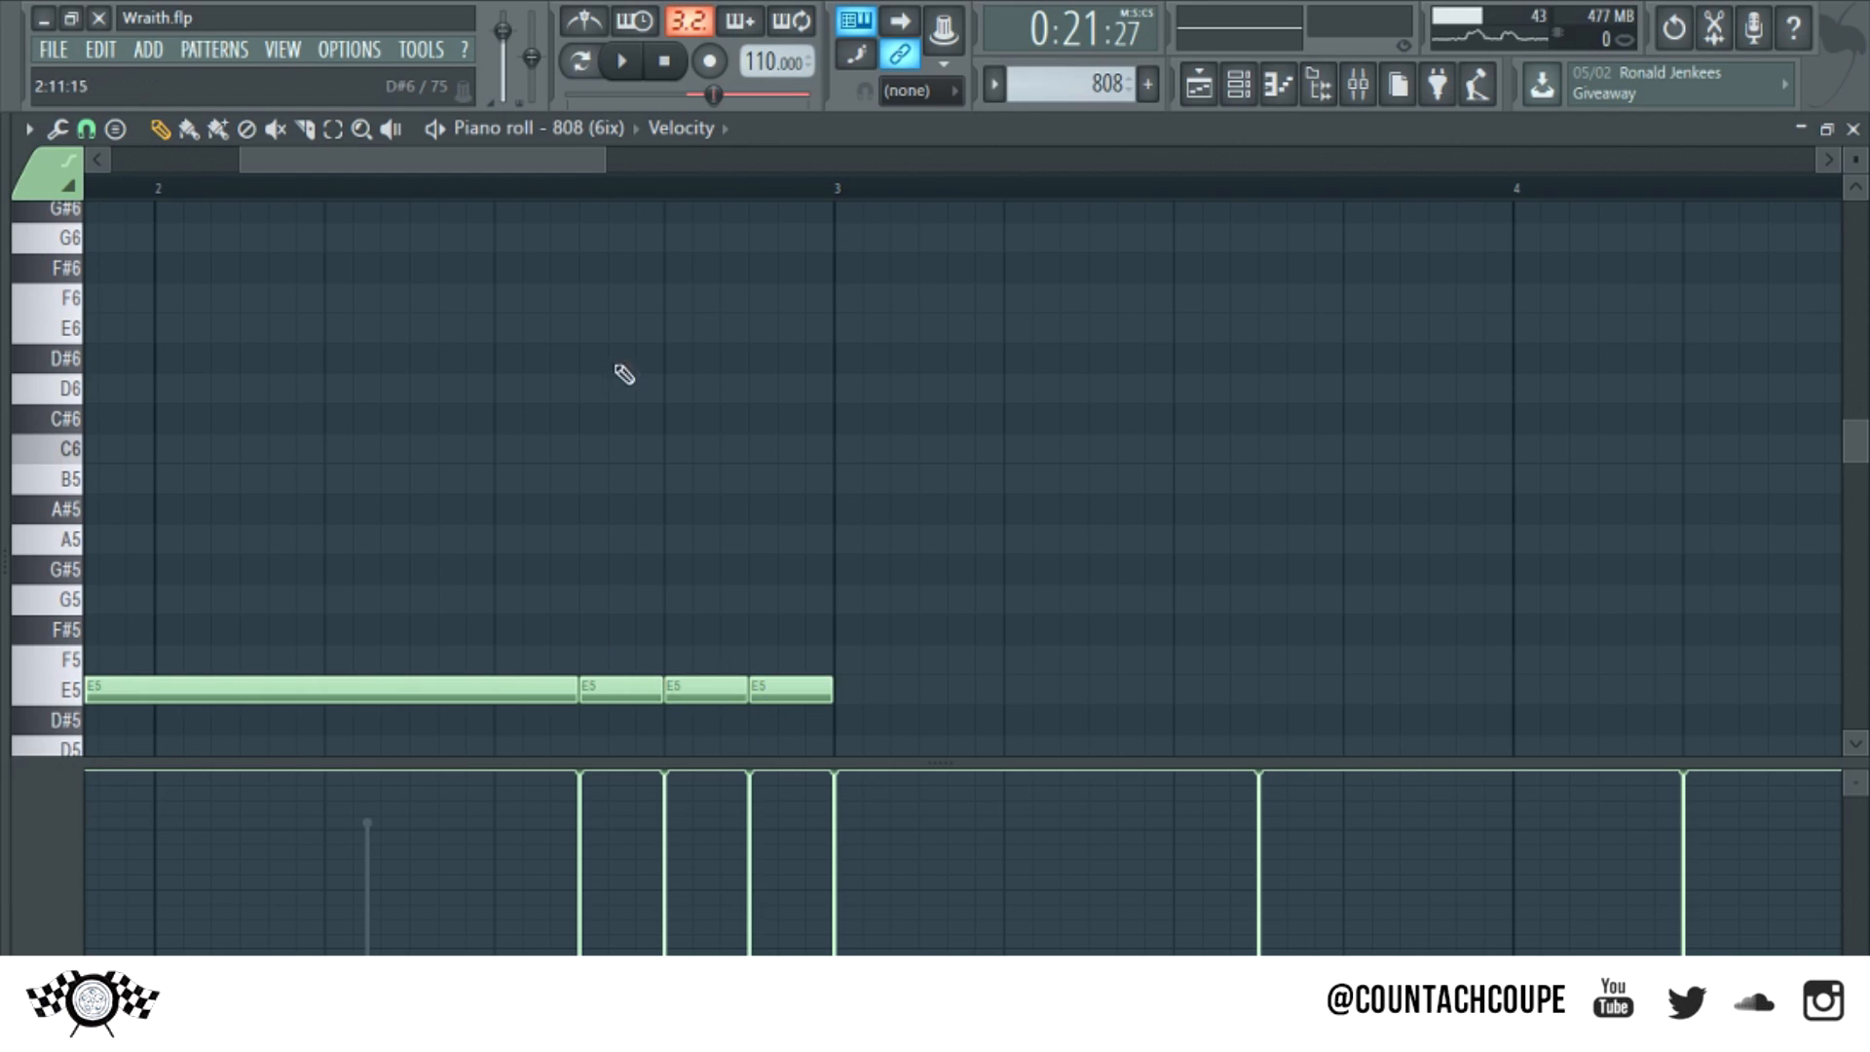
pyautogui.click(678, 327)
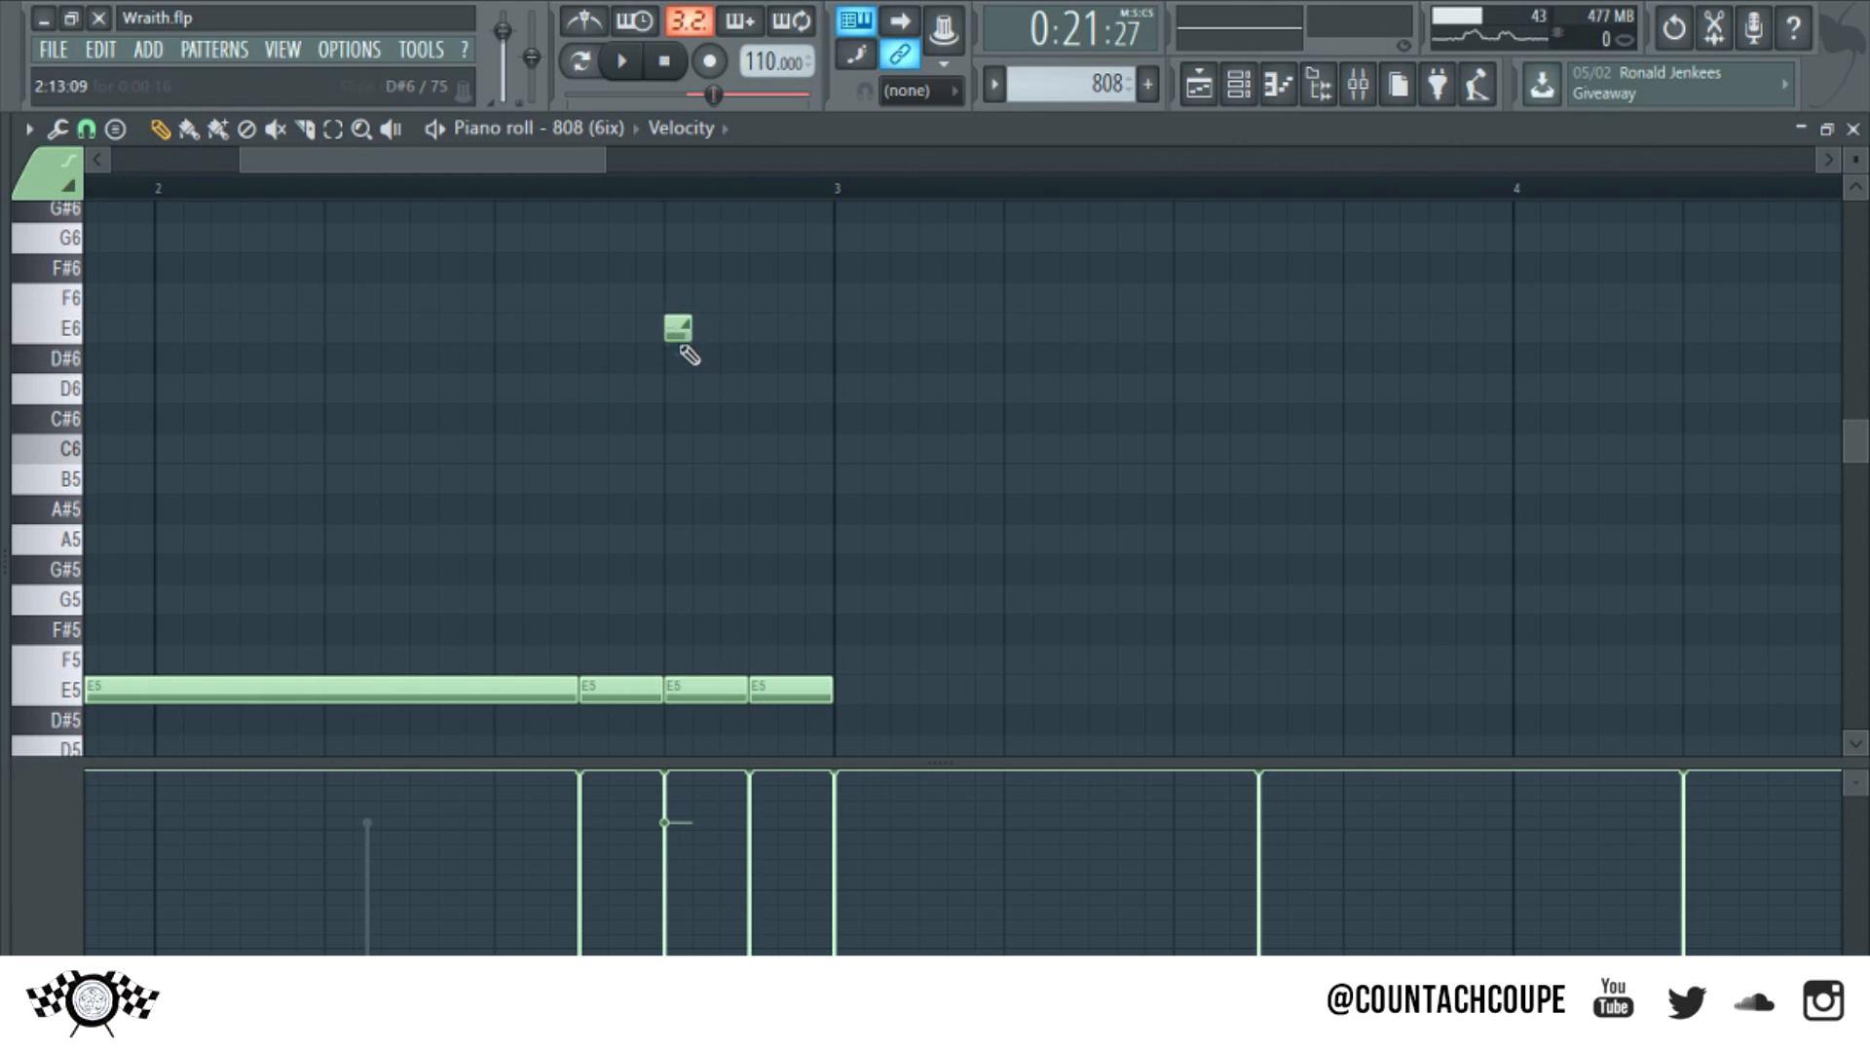
pyautogui.click(762, 327)
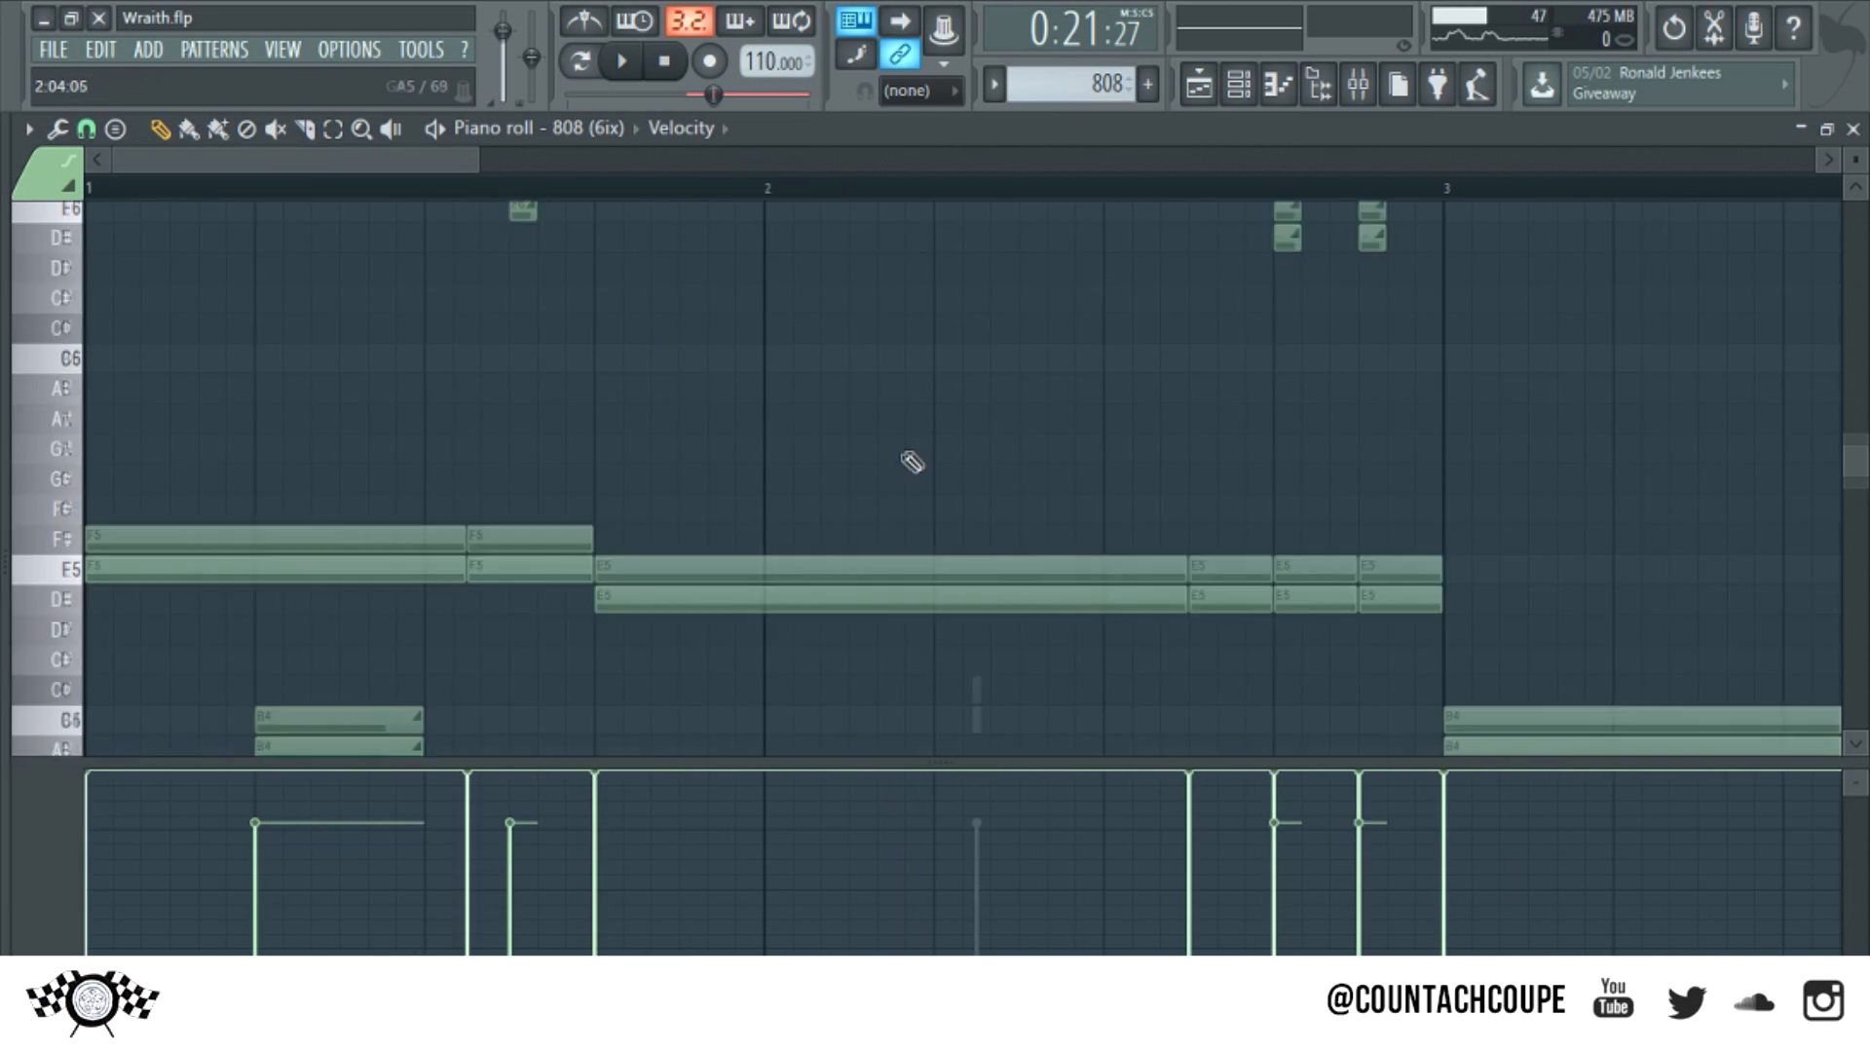
# Audition the slides, remove the last short E5 note and lengthen the previous one
pyautogui.scroll(-3)
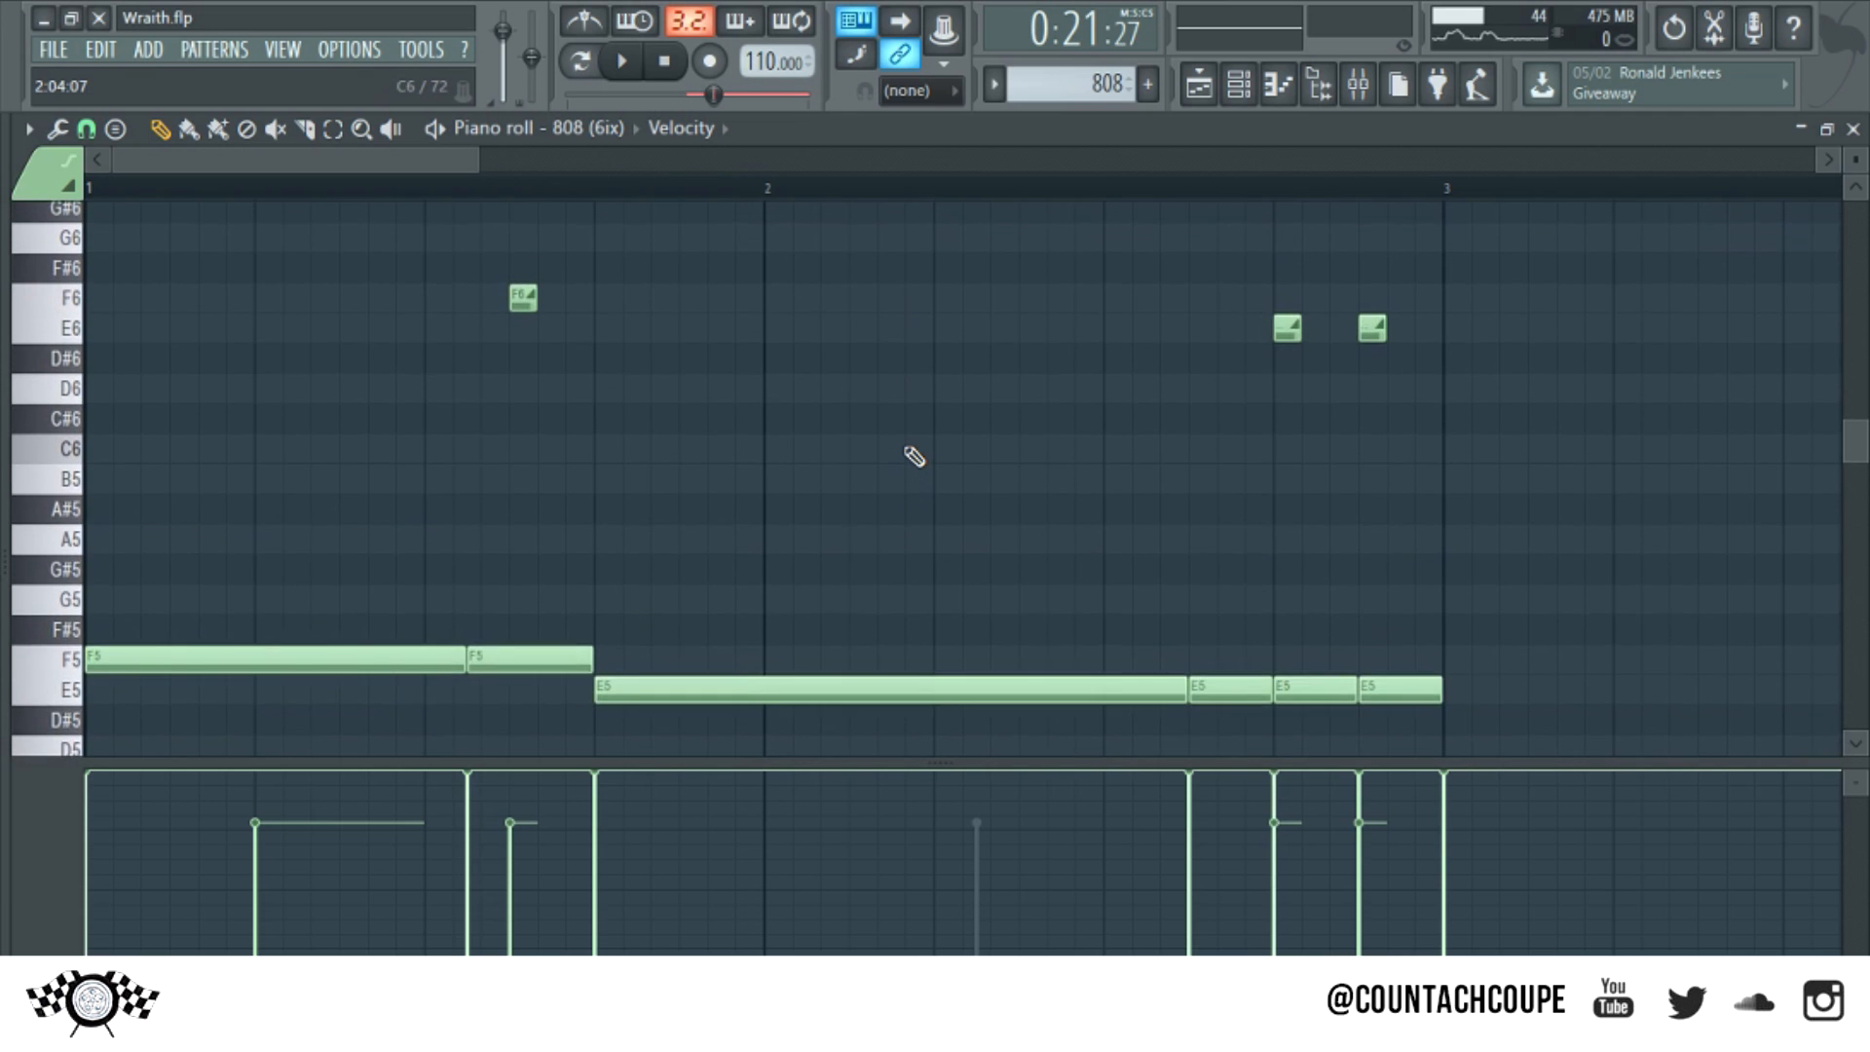
pyautogui.click(619, 61)
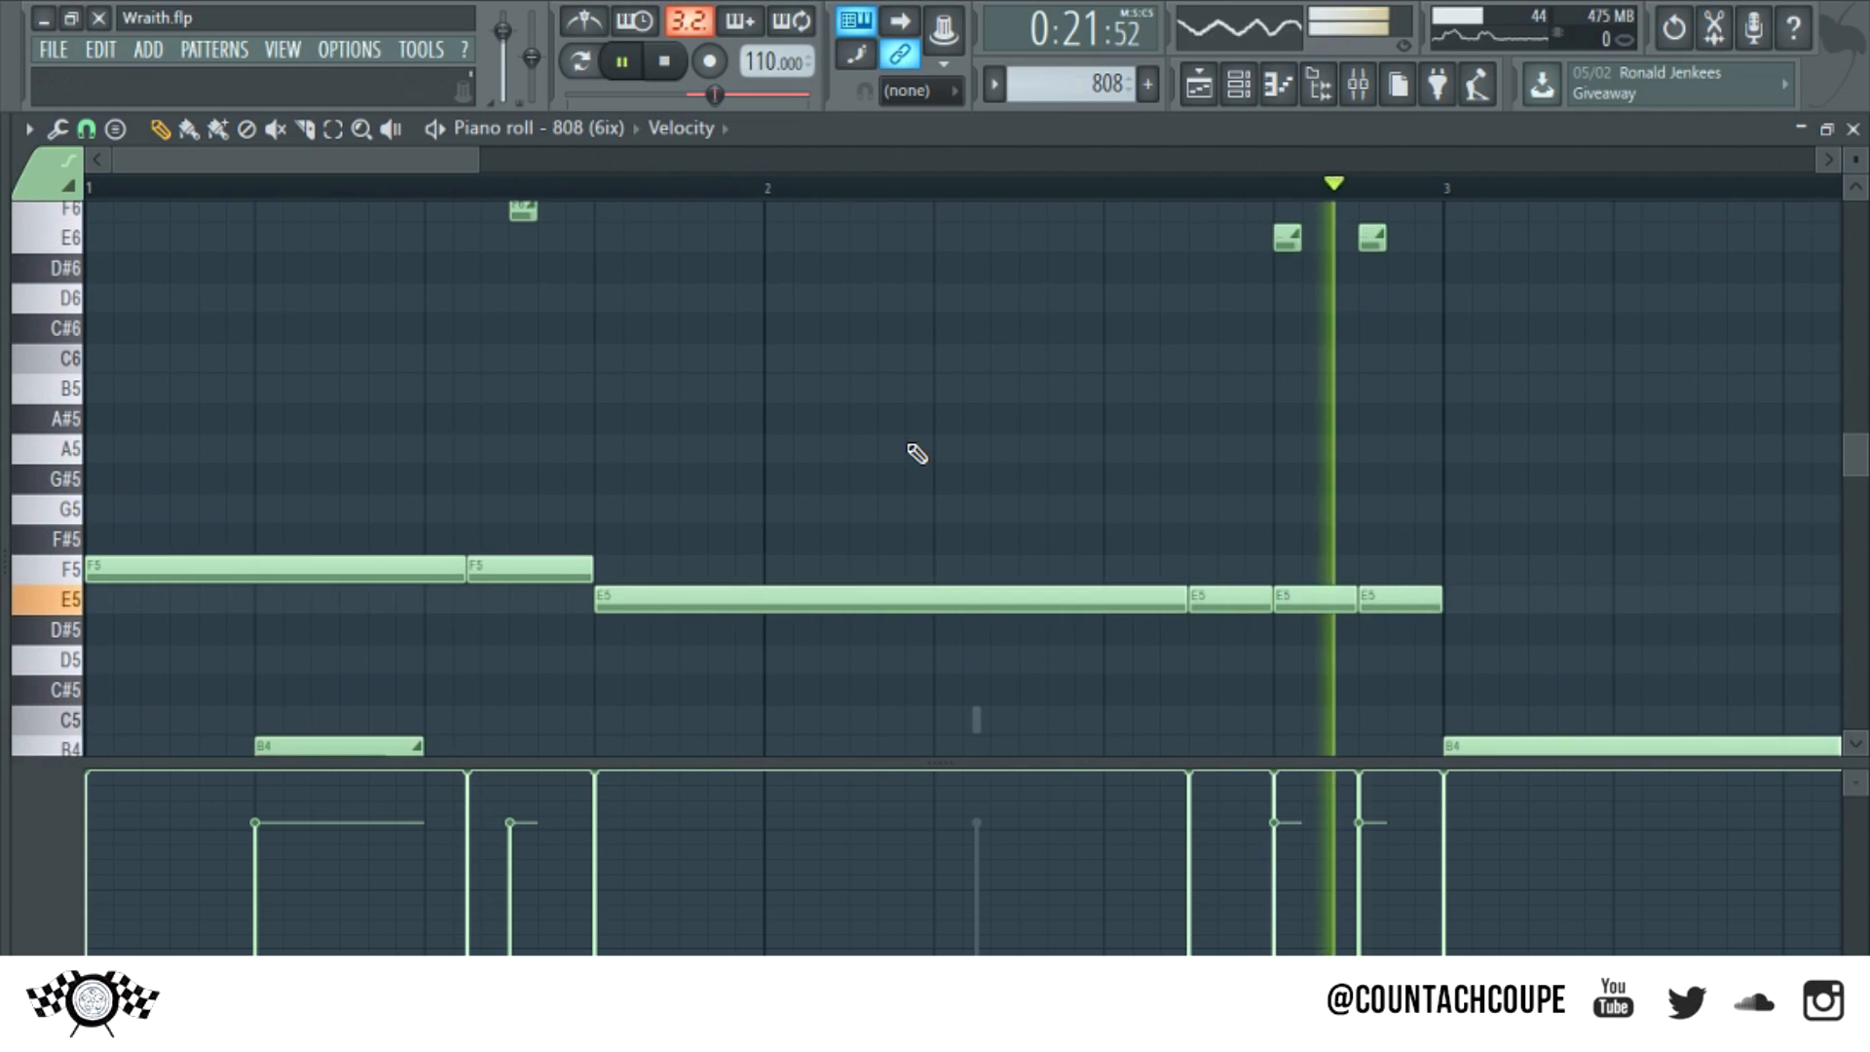
pyautogui.click(619, 60)
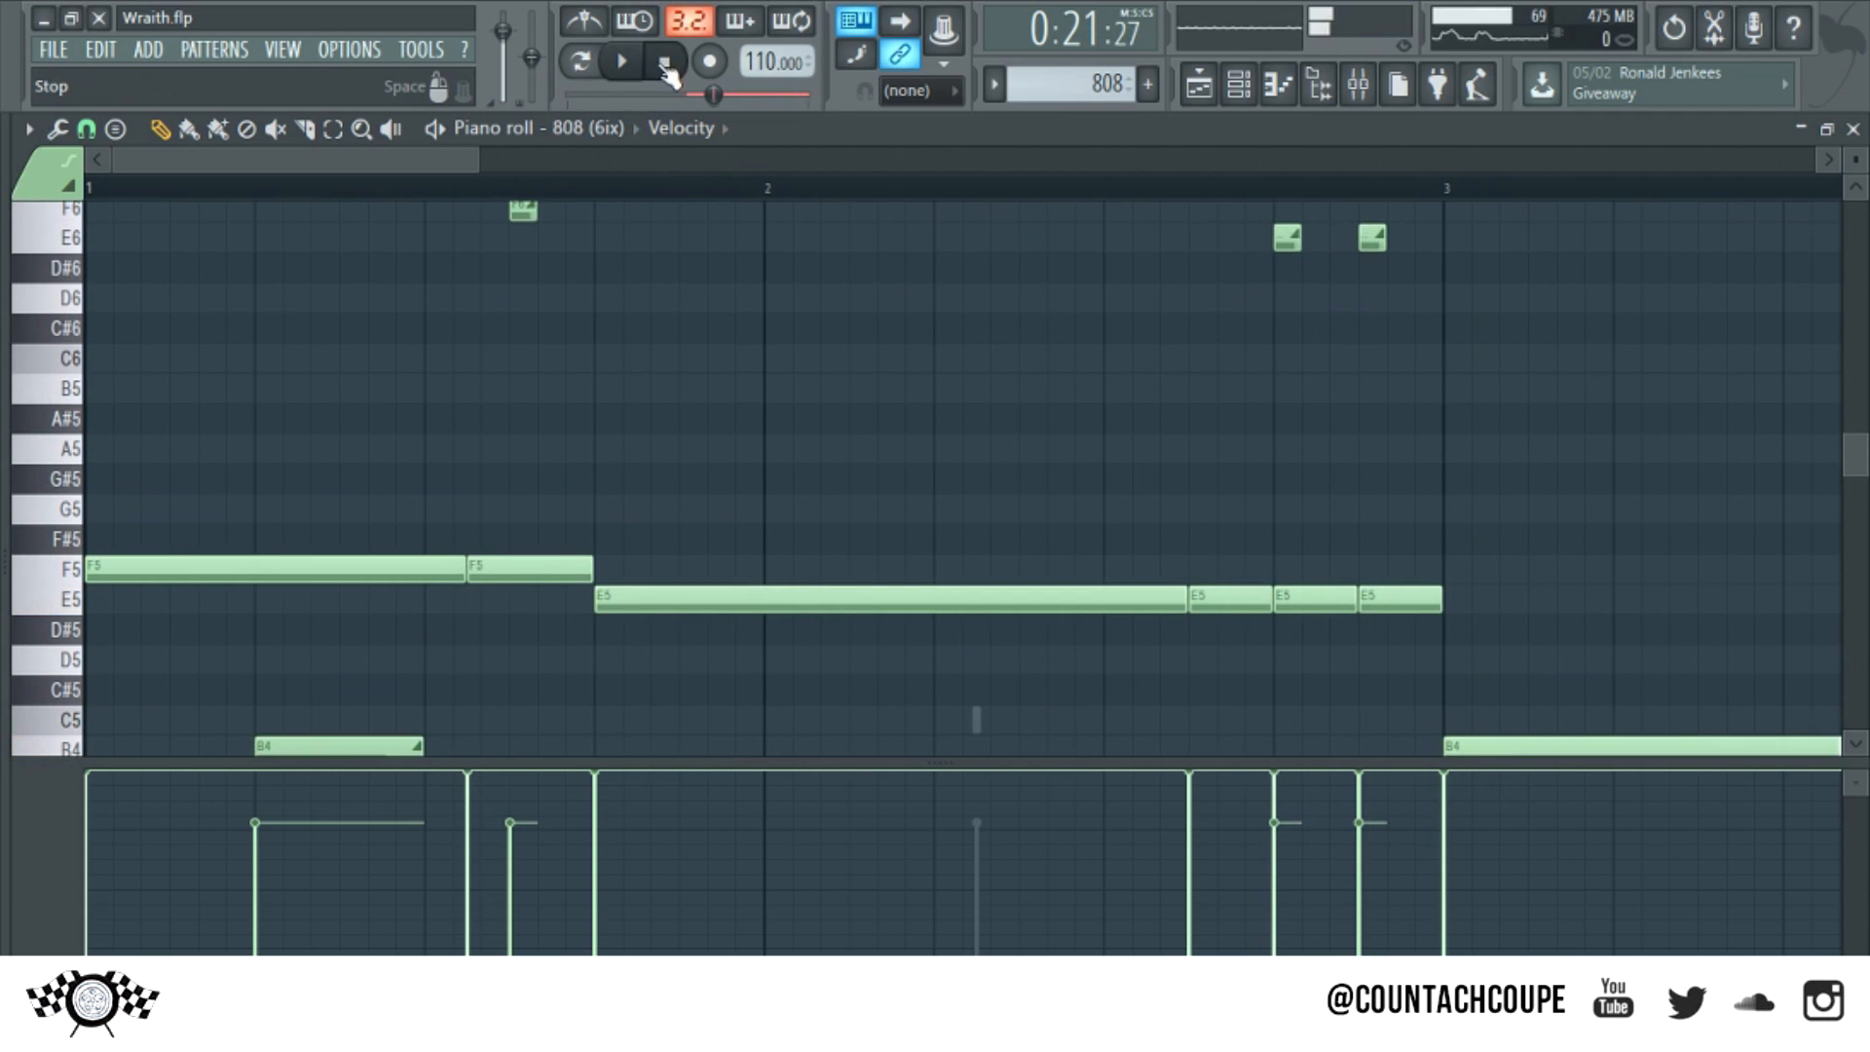
pyautogui.click(619, 60)
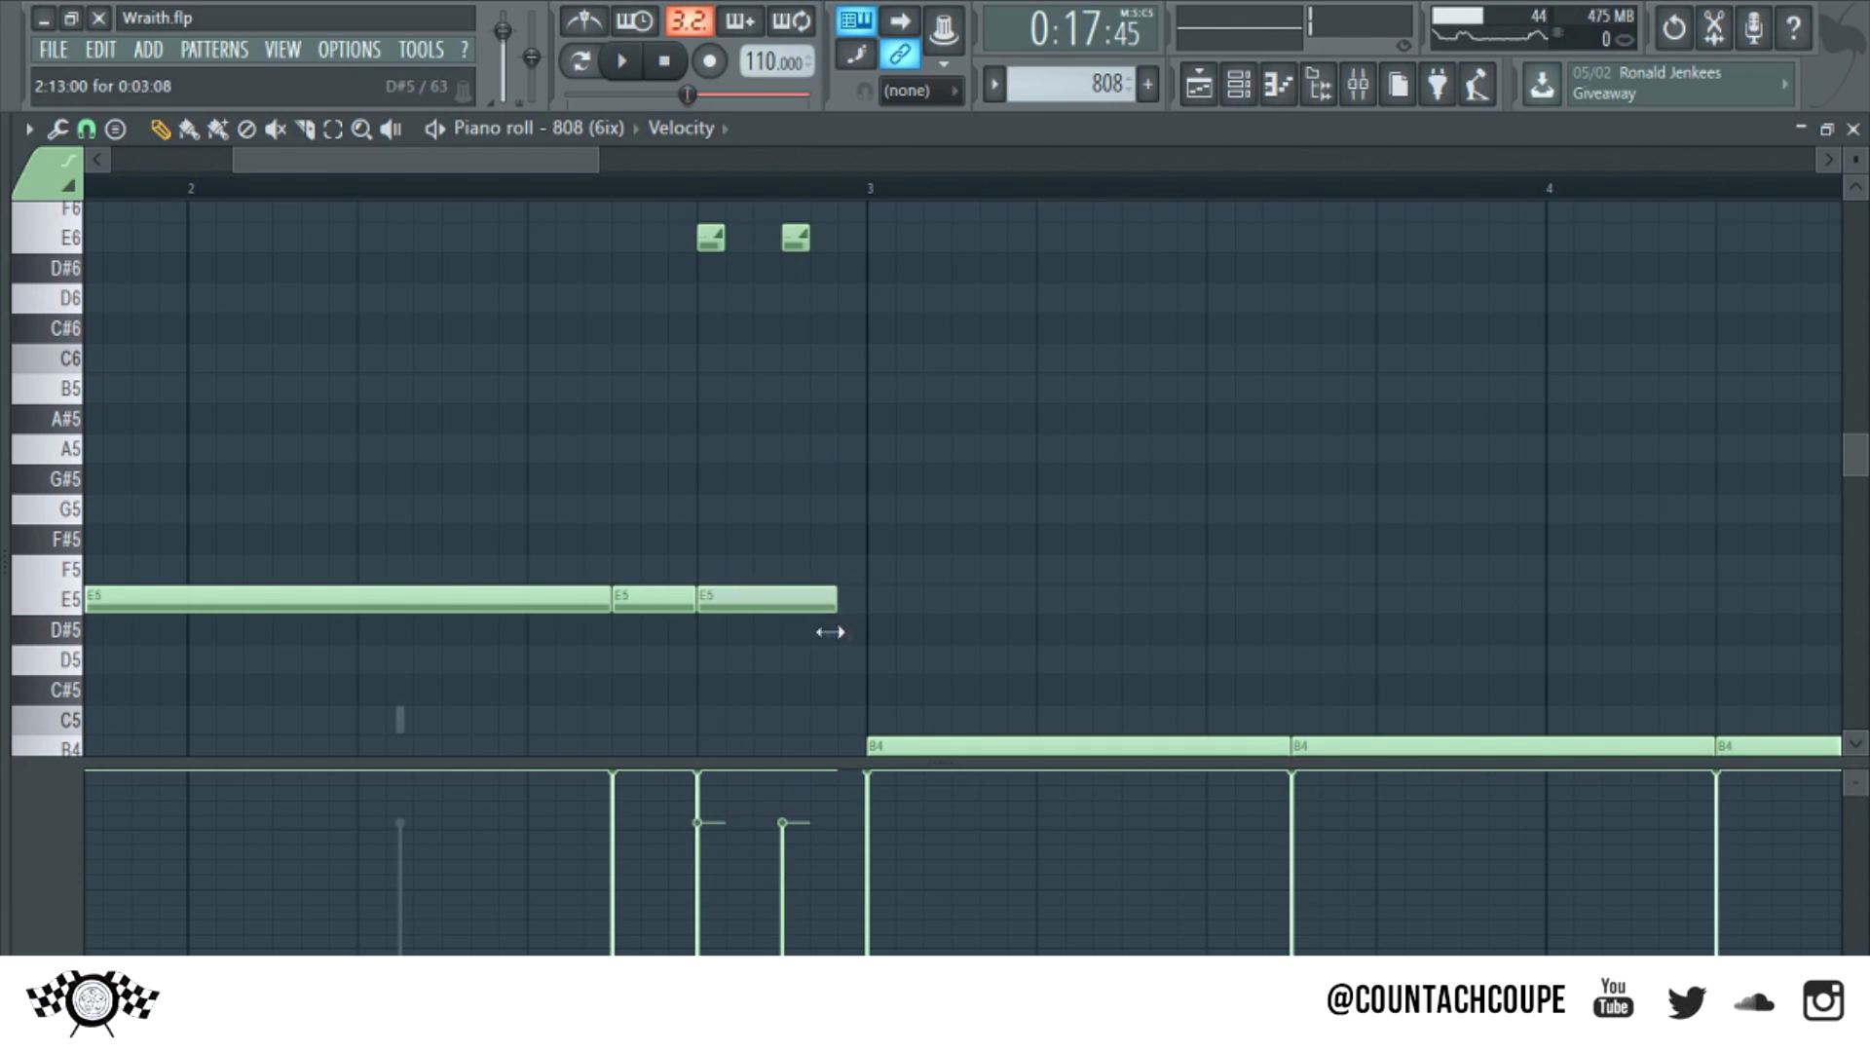
# Extend the final E5 note to end at bar 3 and return the view to the pattern start
pyautogui.moveTo(836, 596); pyautogui.dragTo(865, 596)
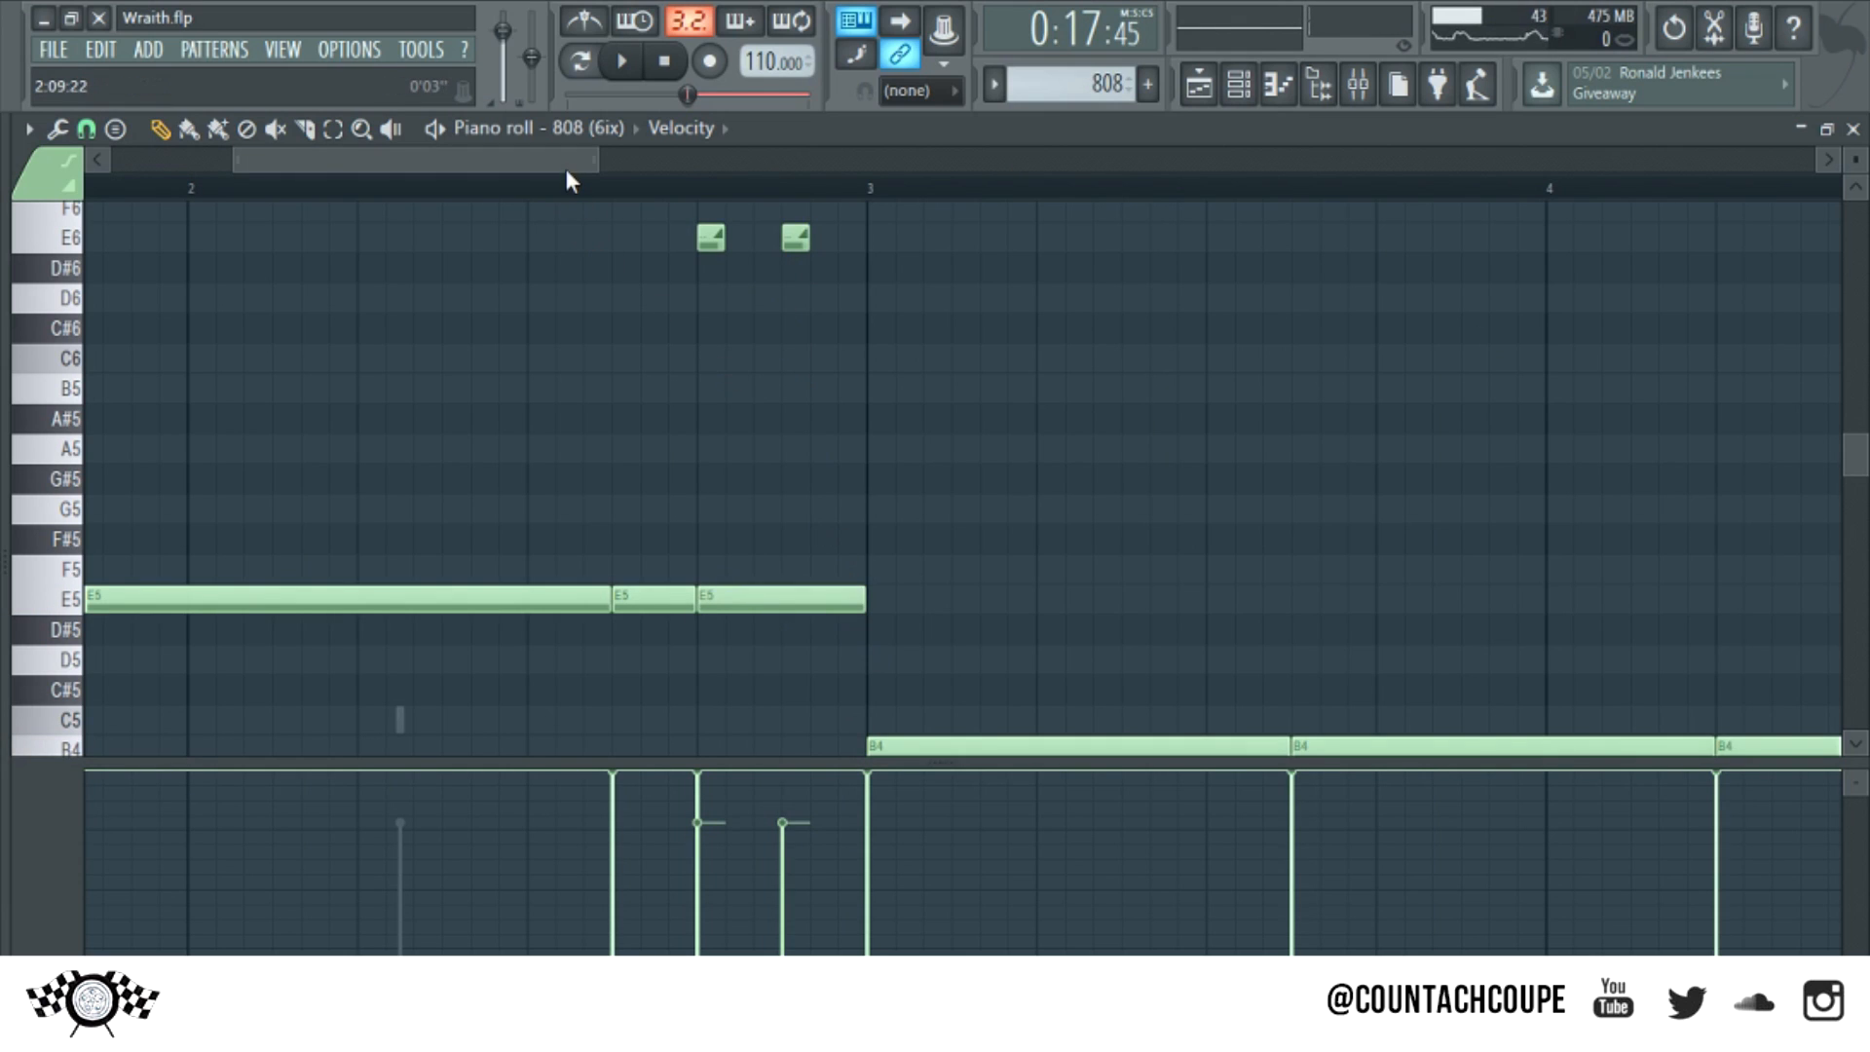
pyautogui.click(619, 60)
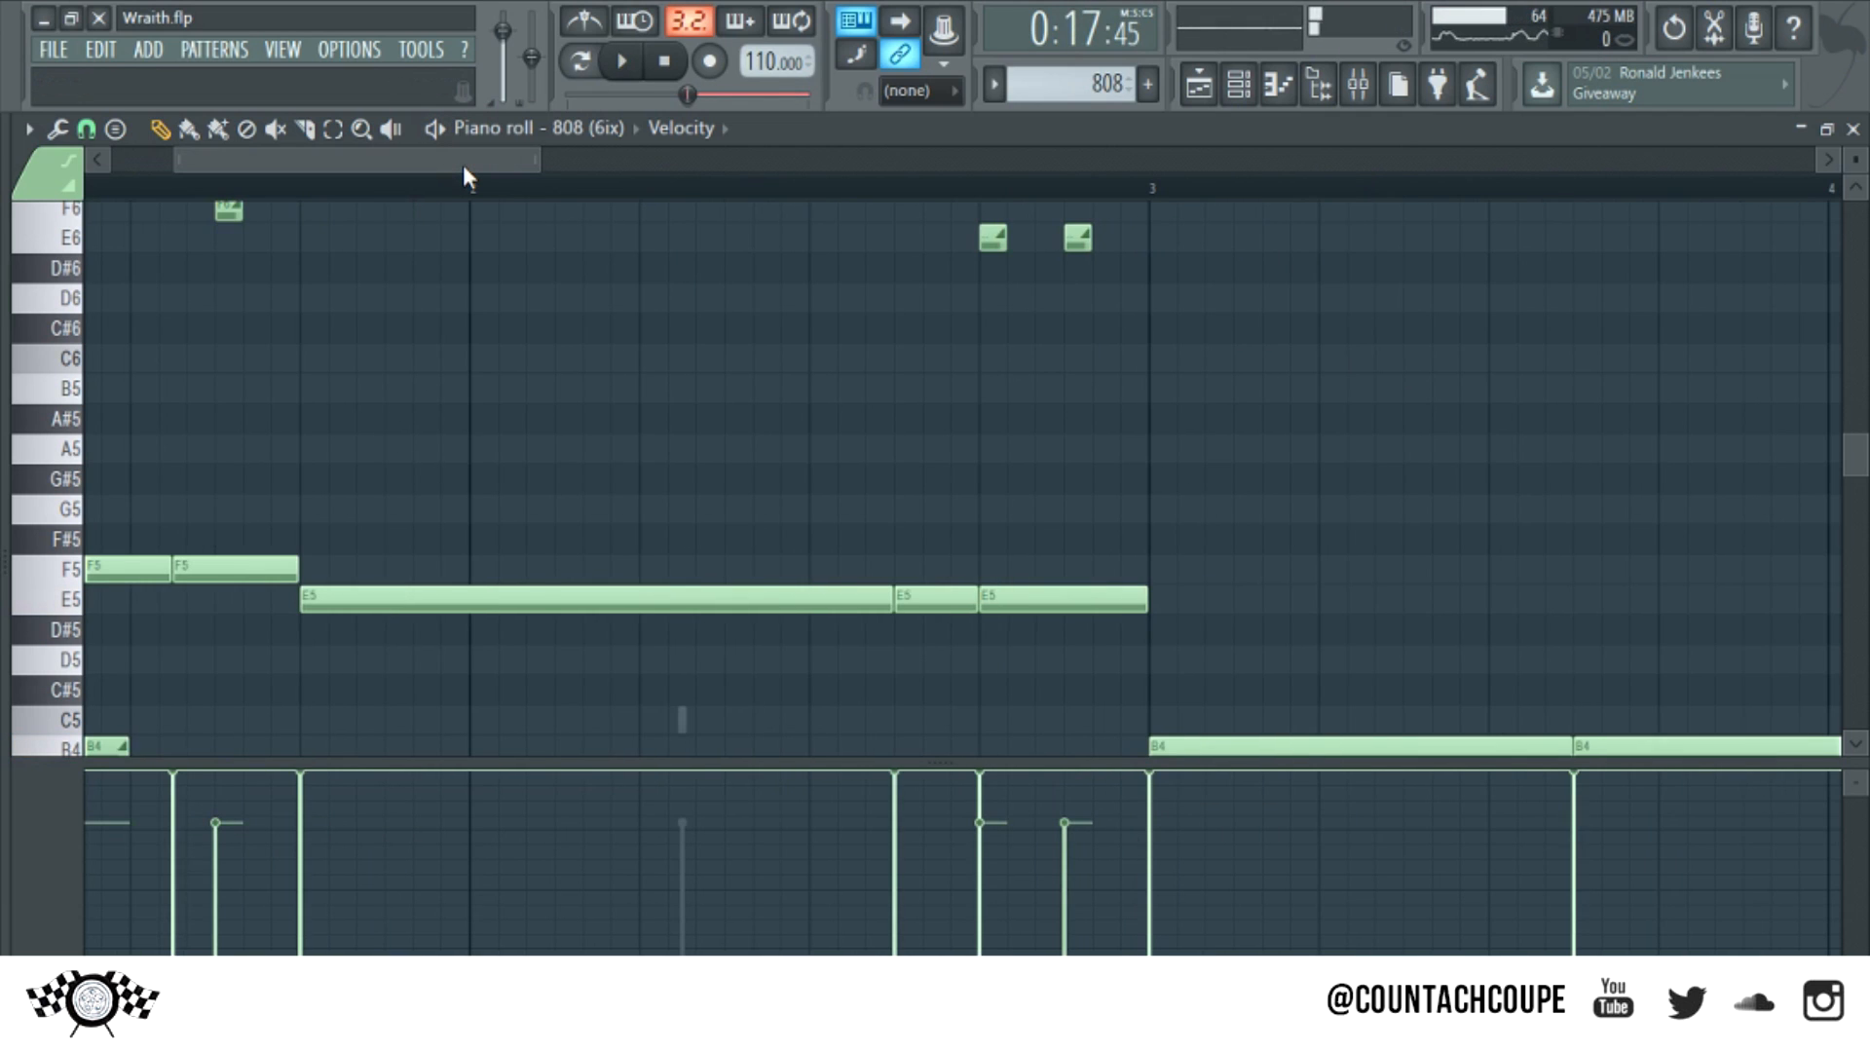
pyautogui.moveTo(1140, 598); pyautogui.dragTo(1049, 598)
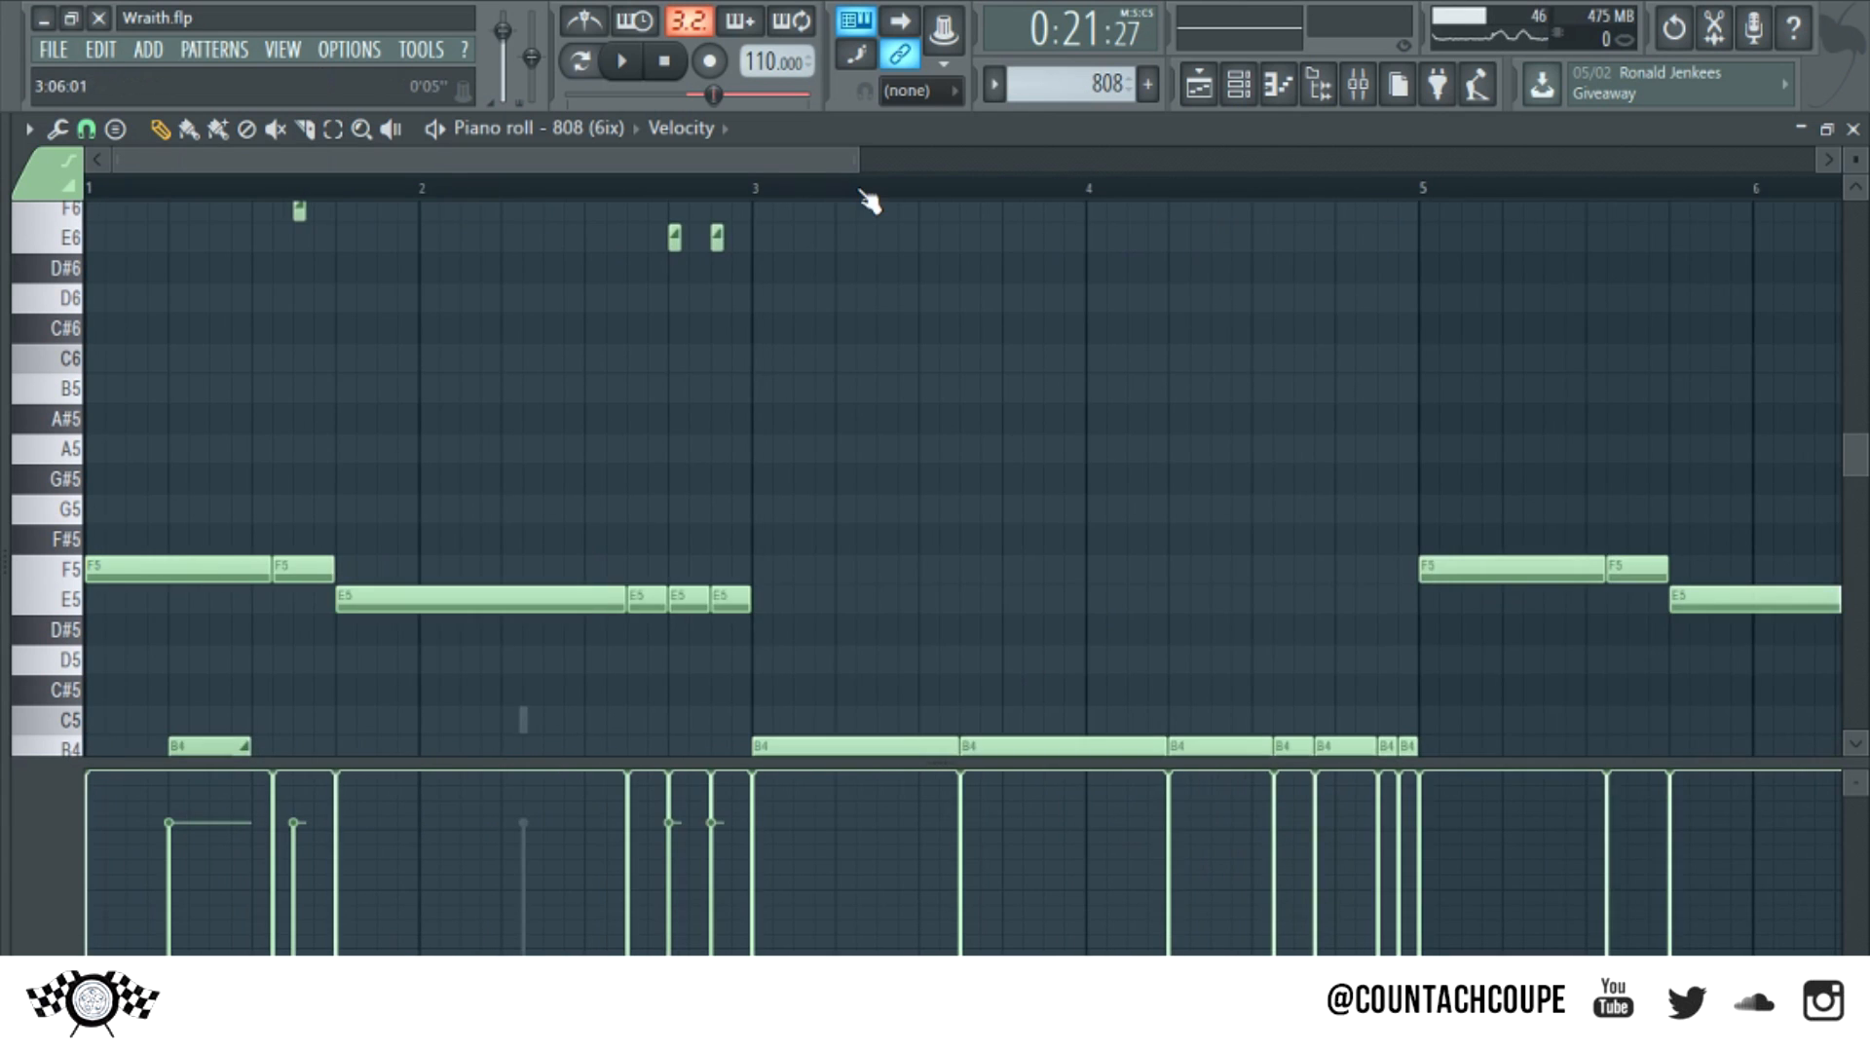
pyautogui.scroll(-3)
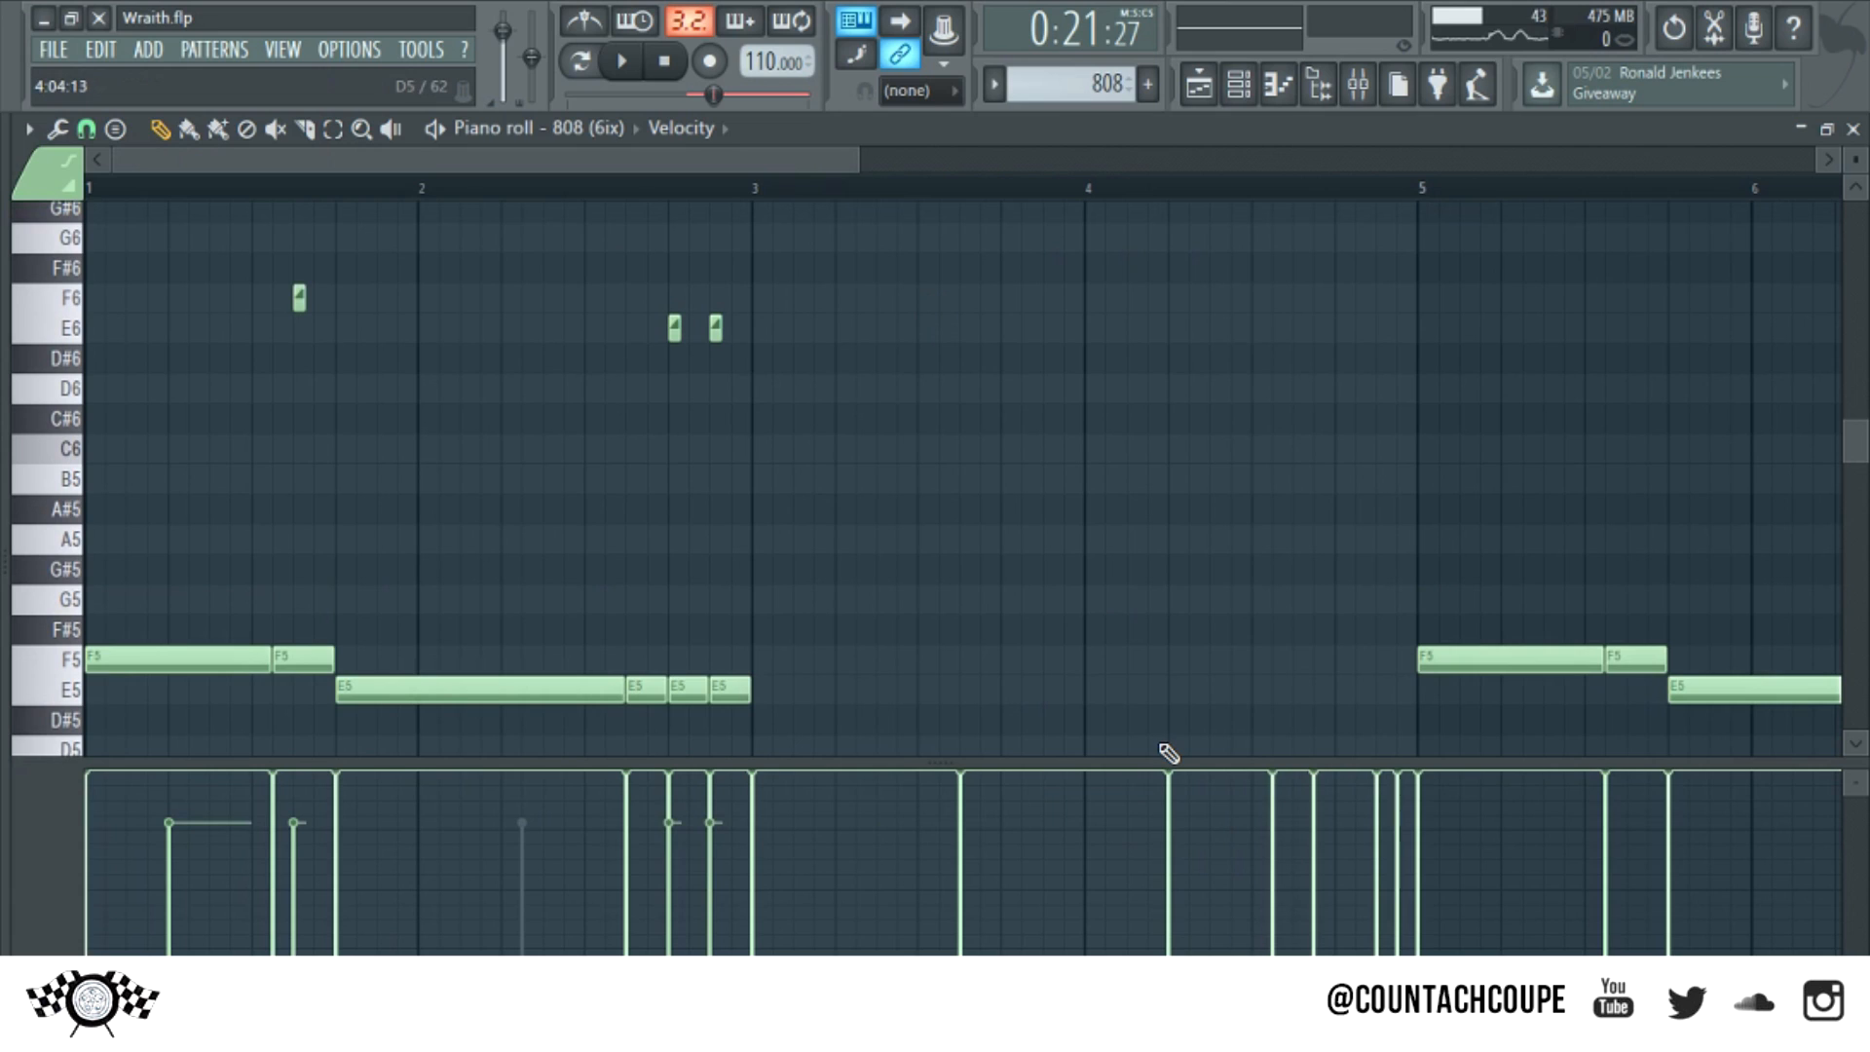